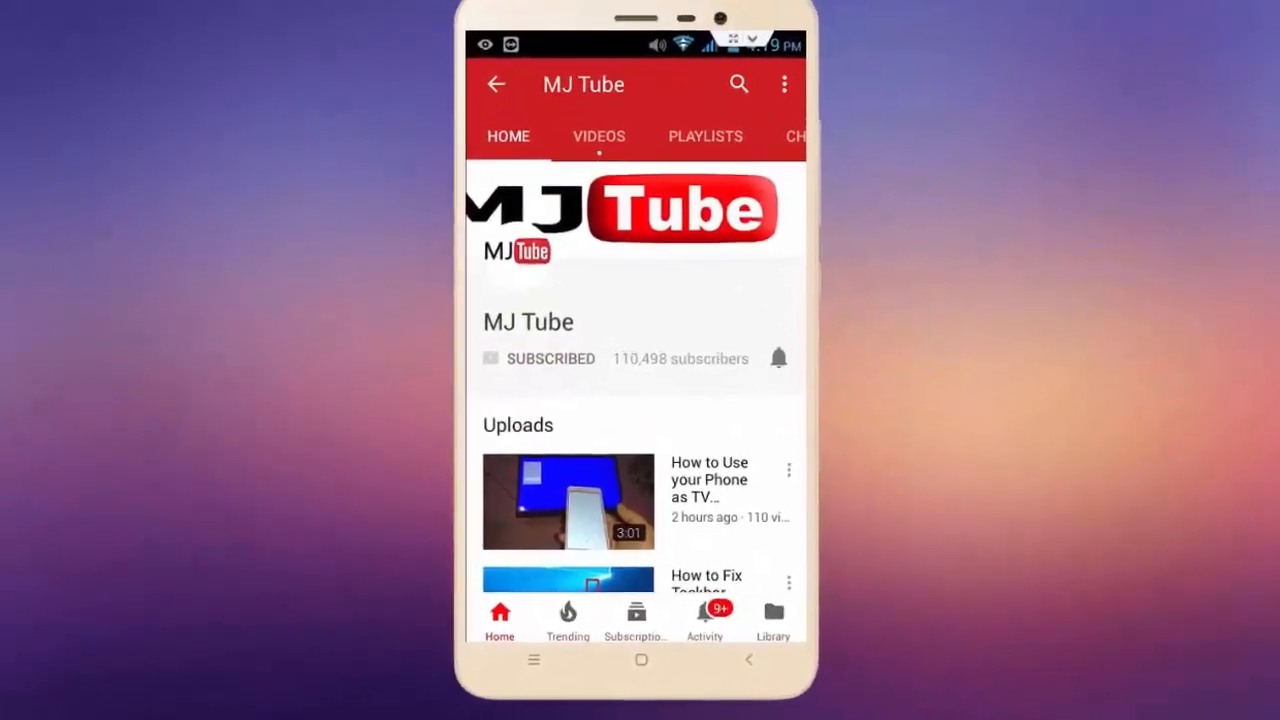
Step: Search for 'servics', open the Services console and scroll down to Windows Update
click(778, 357)
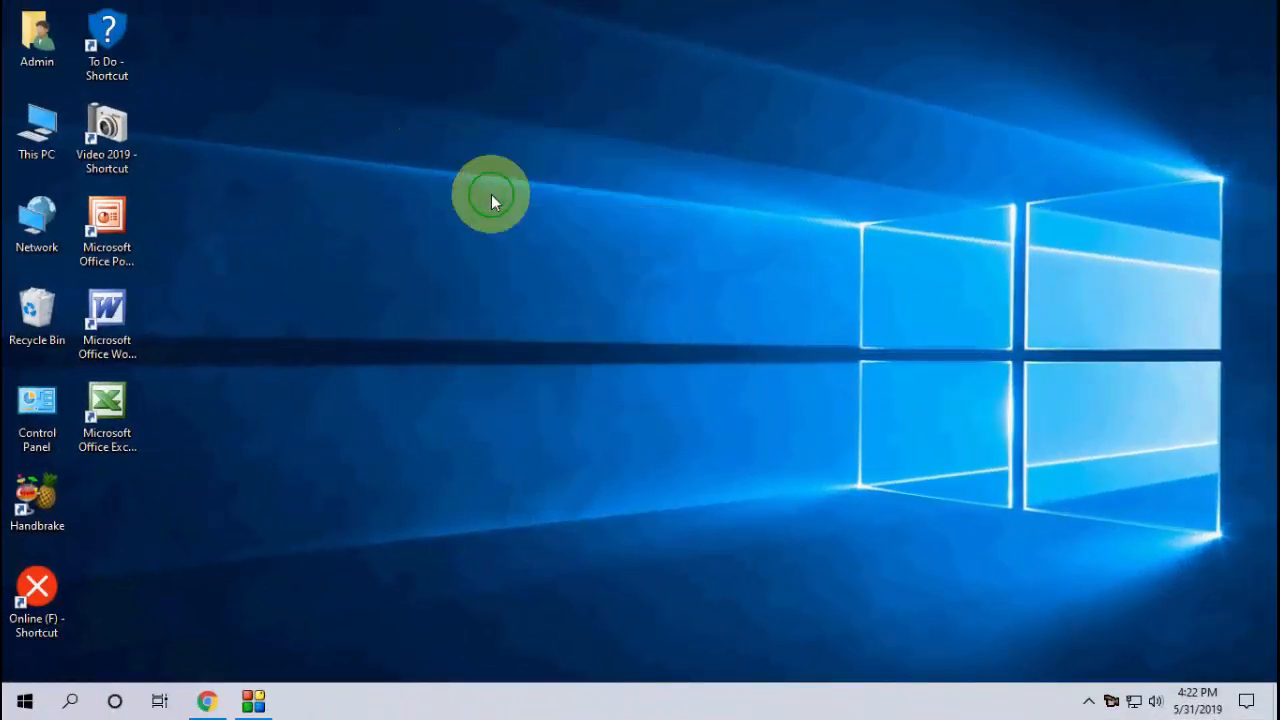
mouse_move(538, 255)
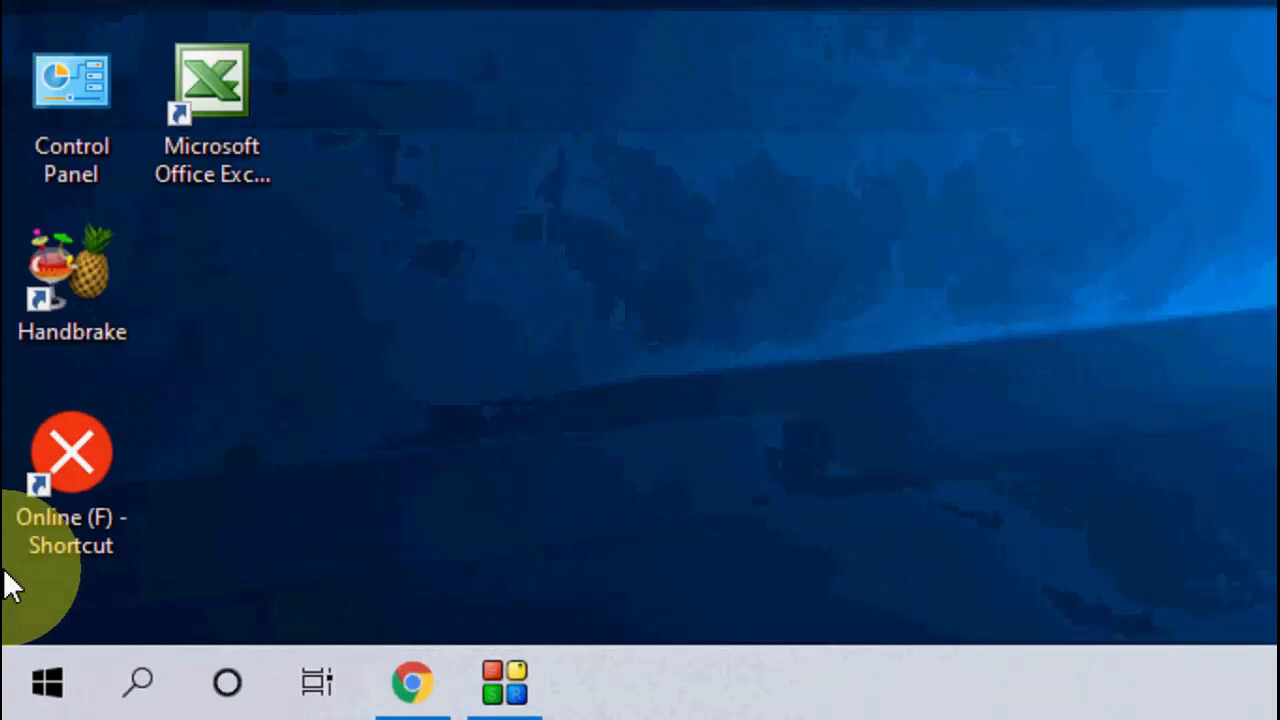
text(servics)
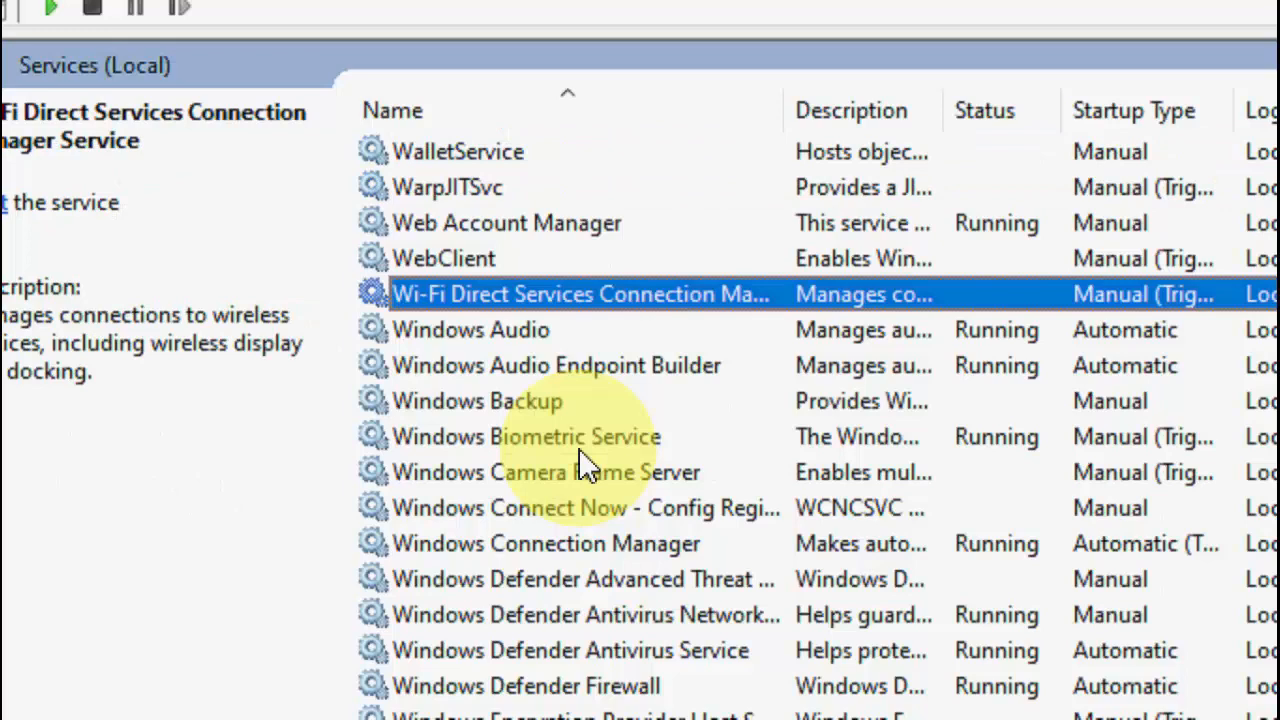
click(470, 330)
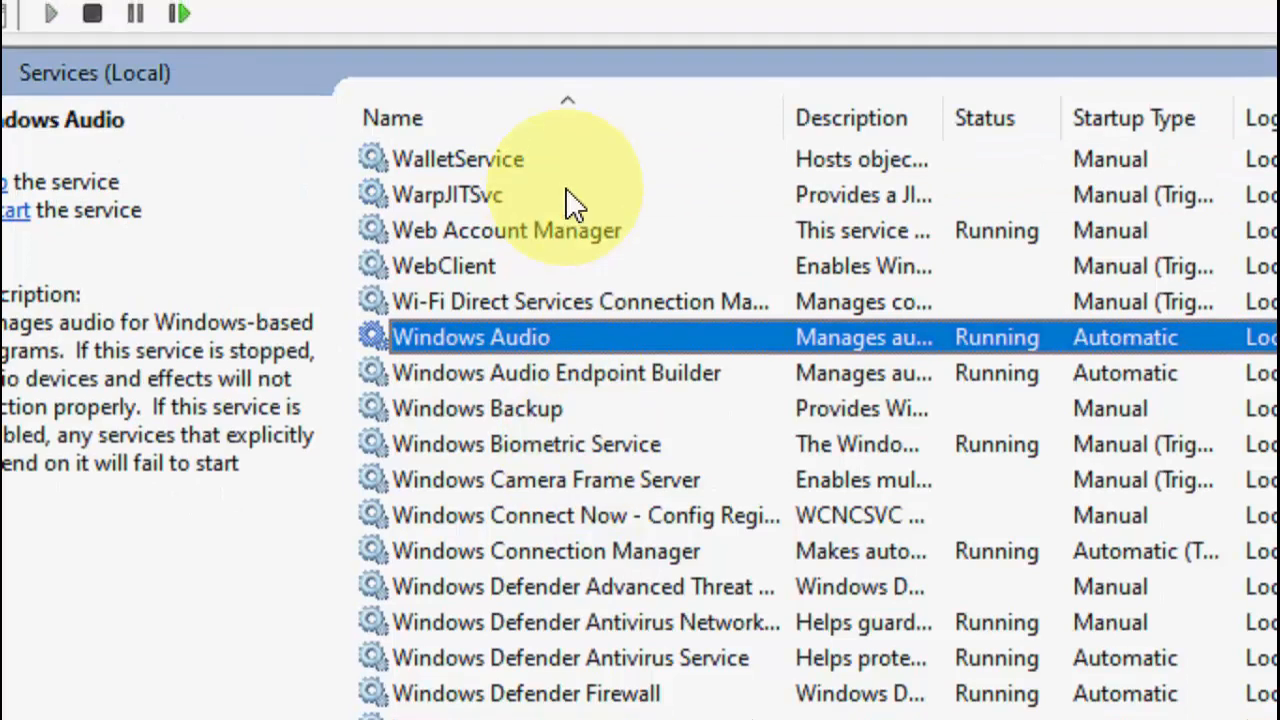
scroll(down, 3)
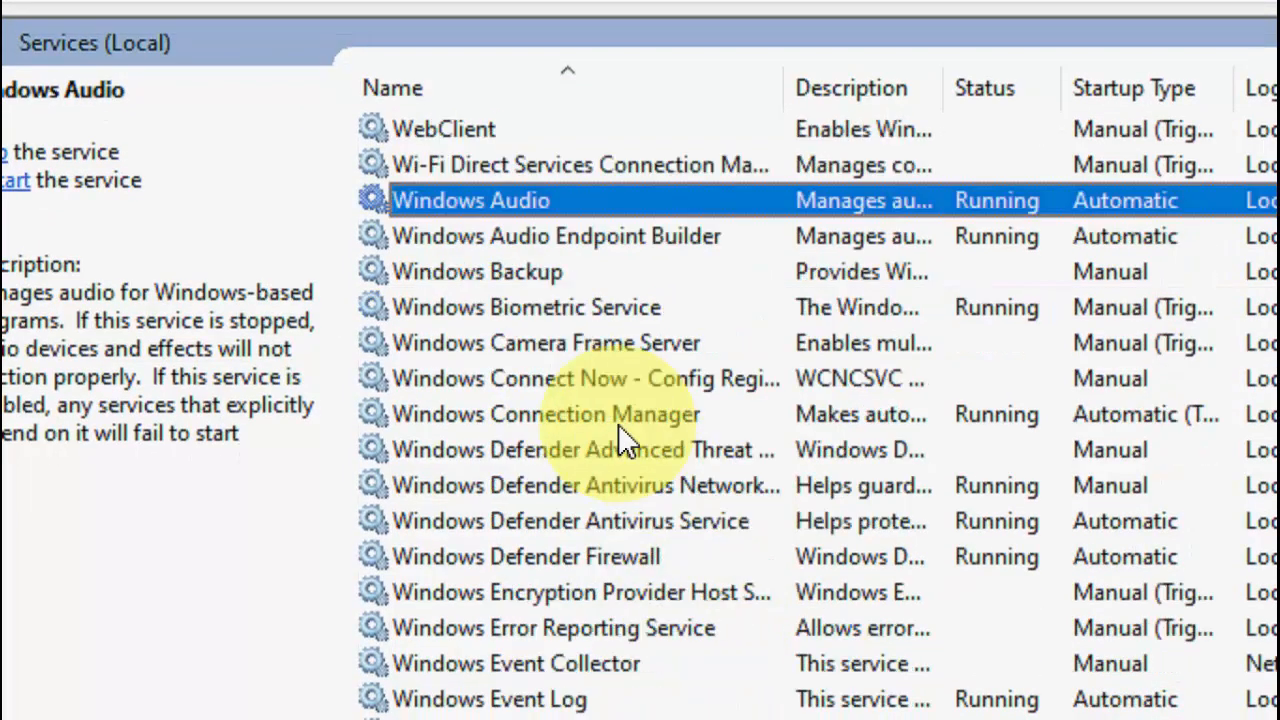
scroll(down, 3)
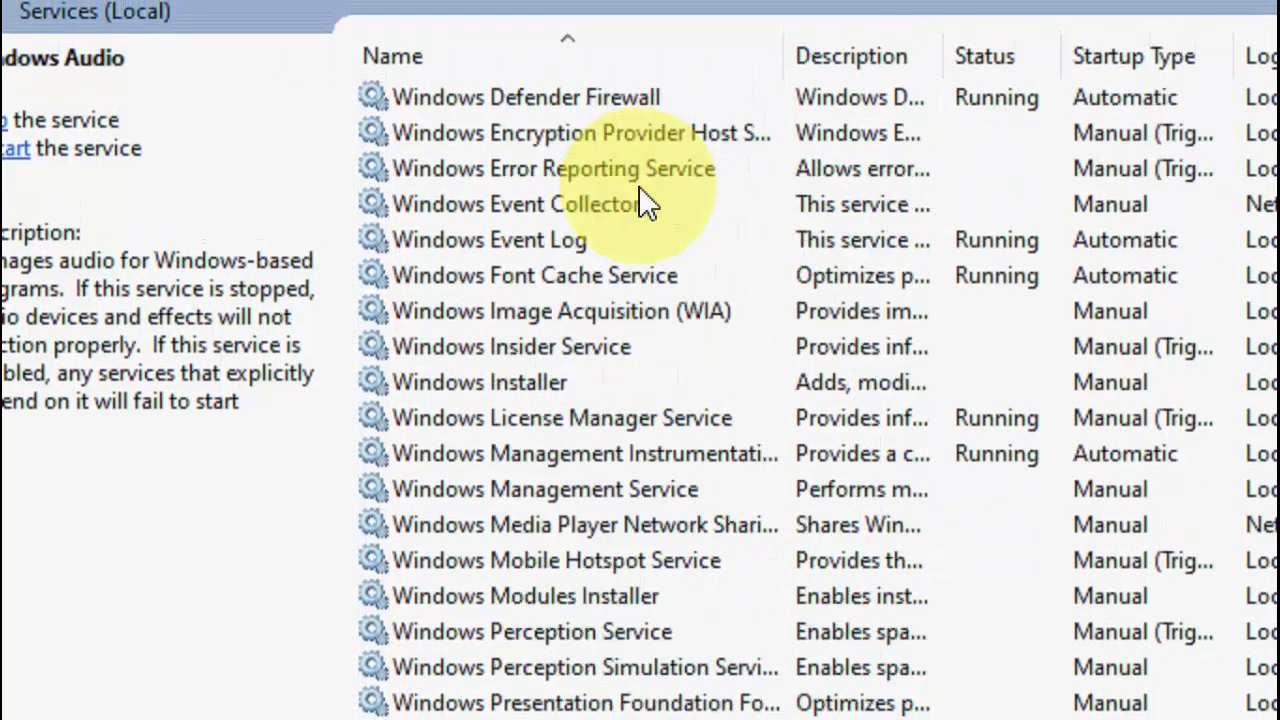
scroll(down, 3)
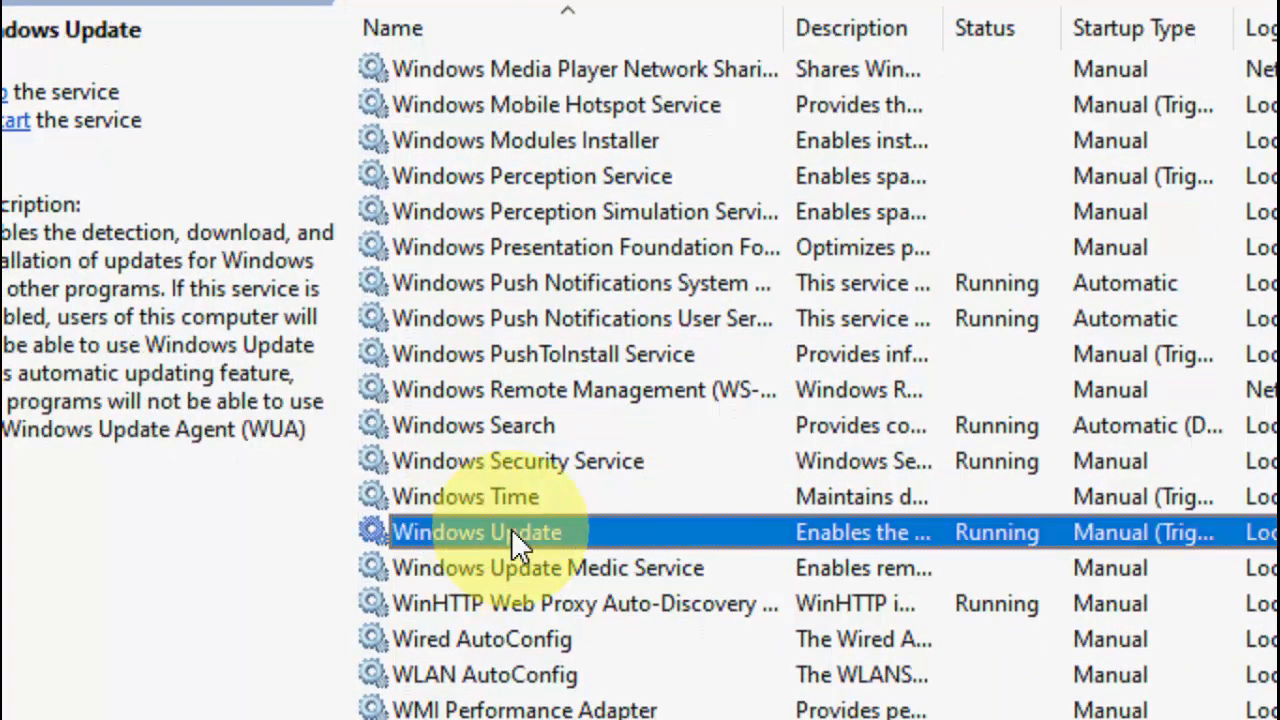
Step: Stop the Windows Update service from its Properties dialog
double_click(476, 531)
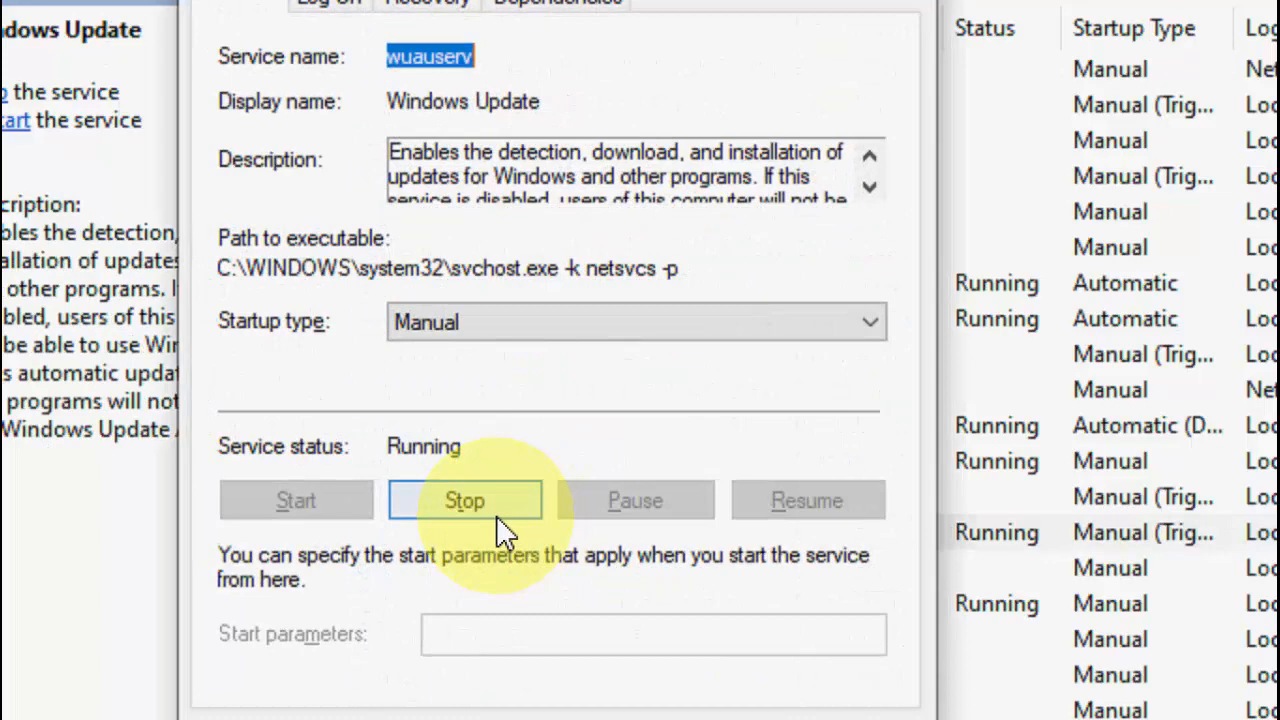
click(464, 500)
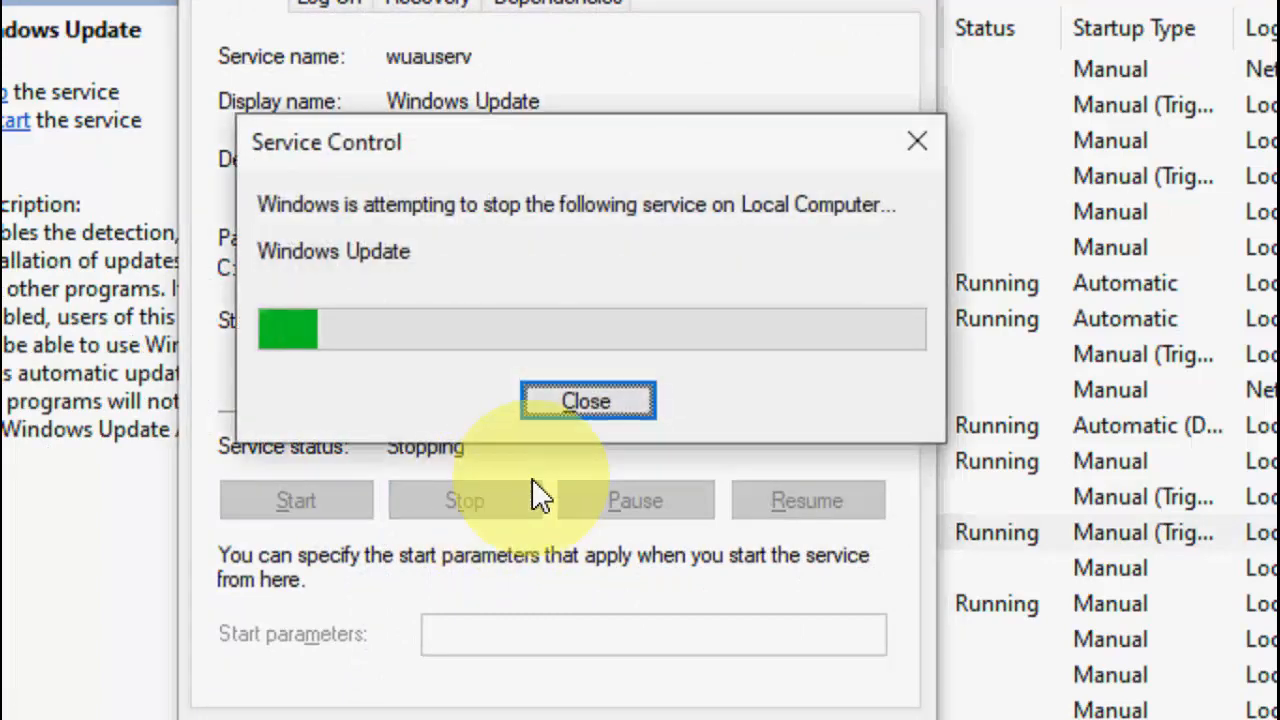
click(586, 400)
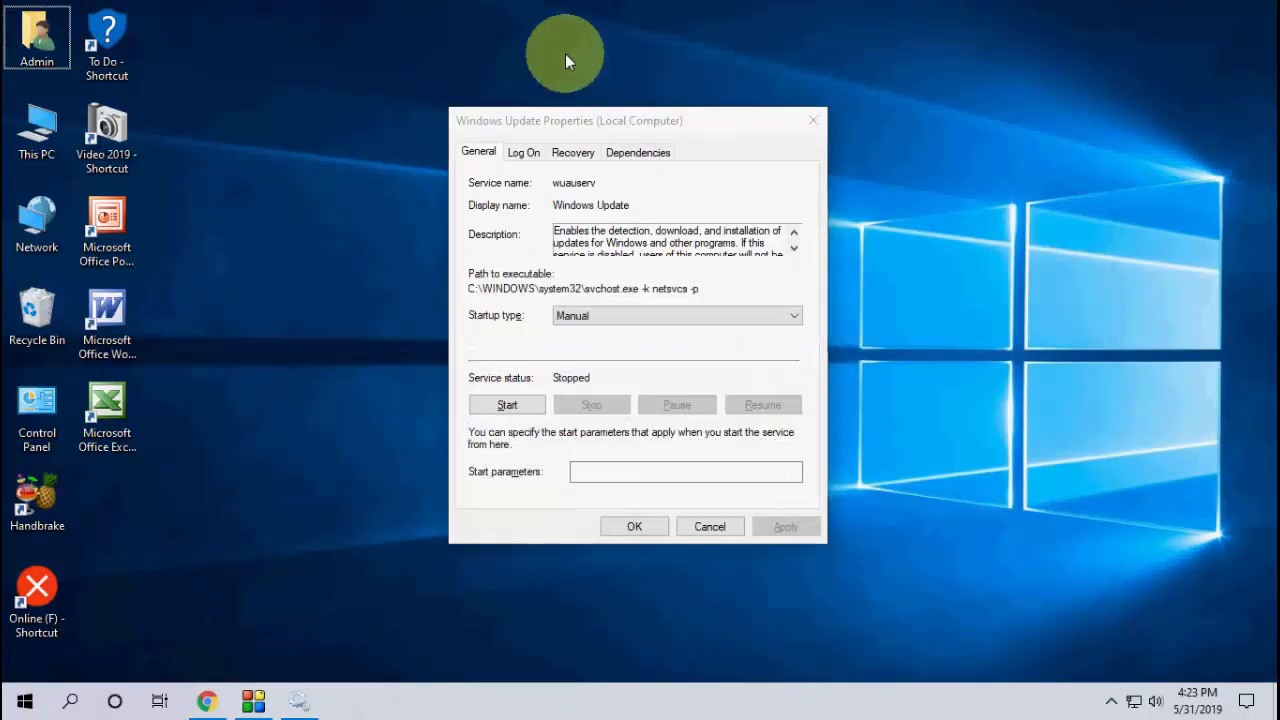
Step: Browse from This PC into C:\Windows\SoftwareDistribution in File Explorer
click(37, 135)
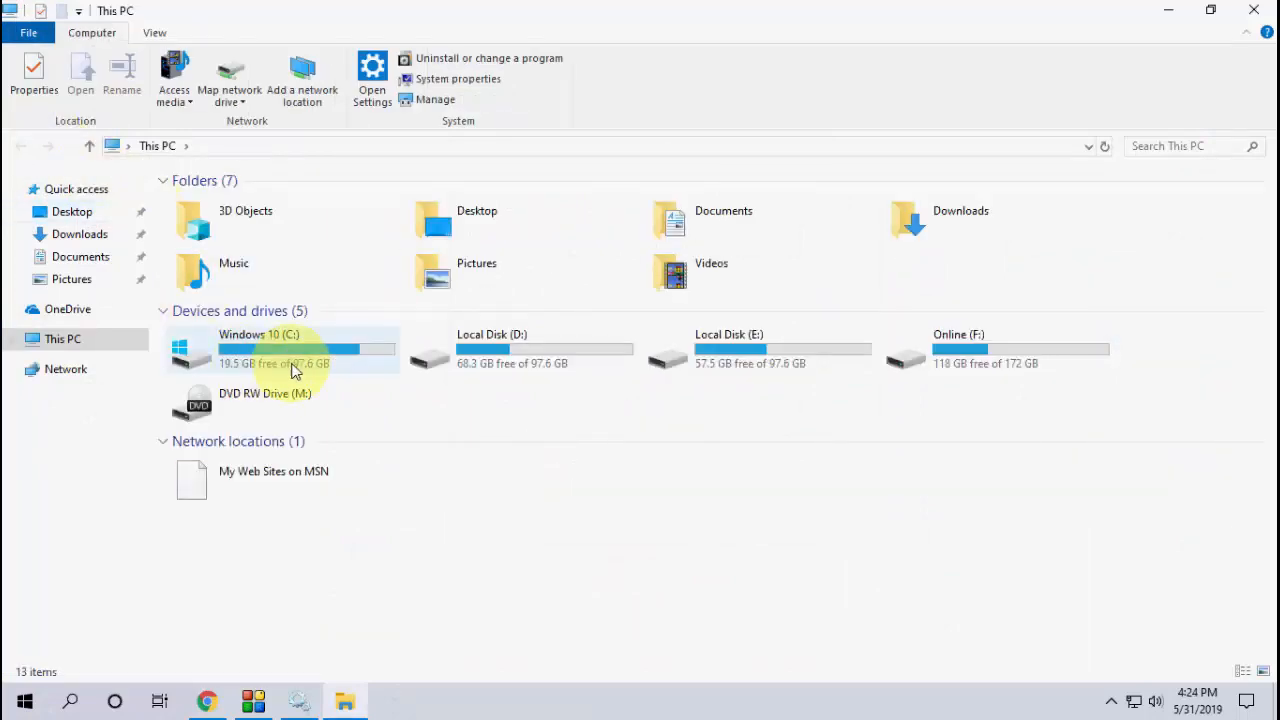
mouse_move(295, 350)
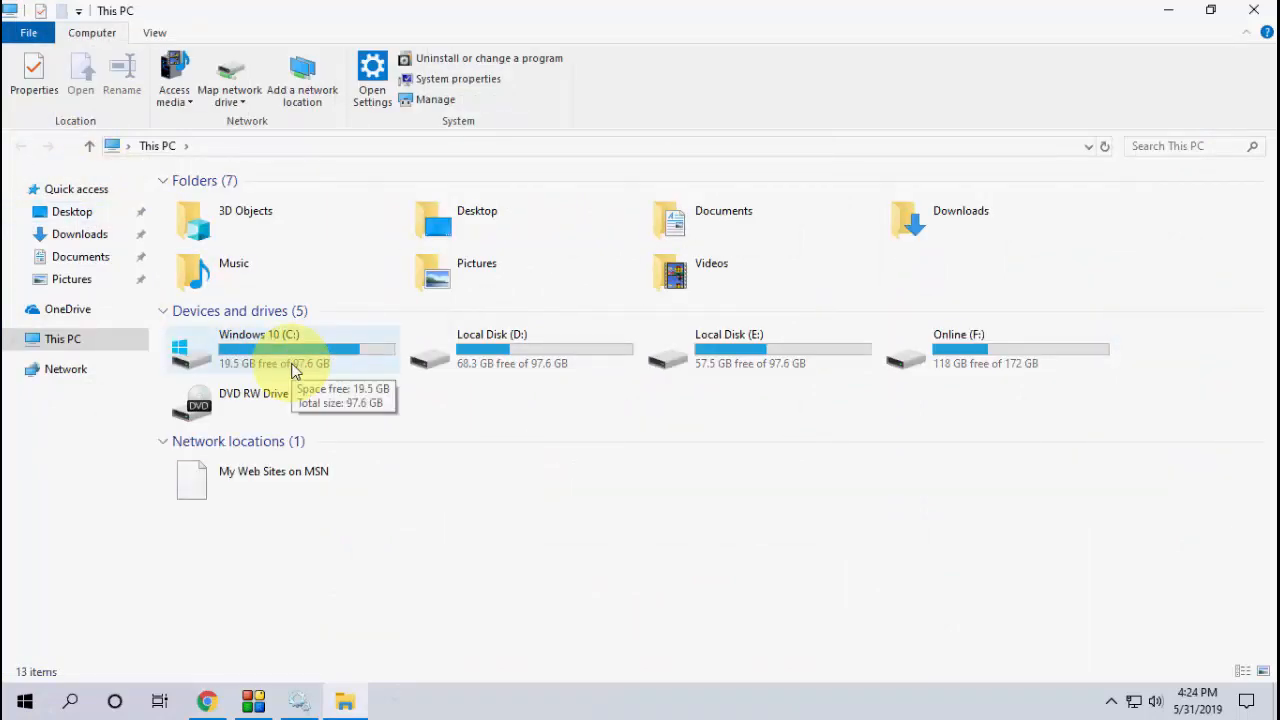
double_click(290, 349)
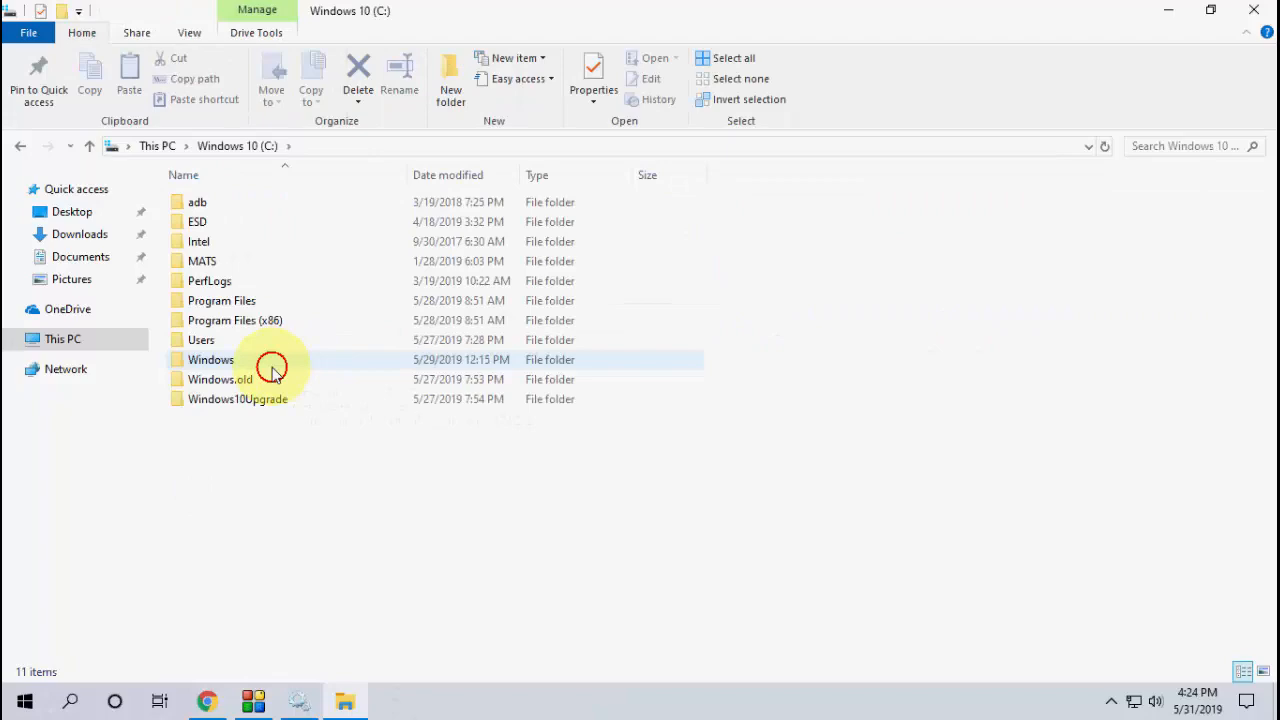
double_click(211, 359)
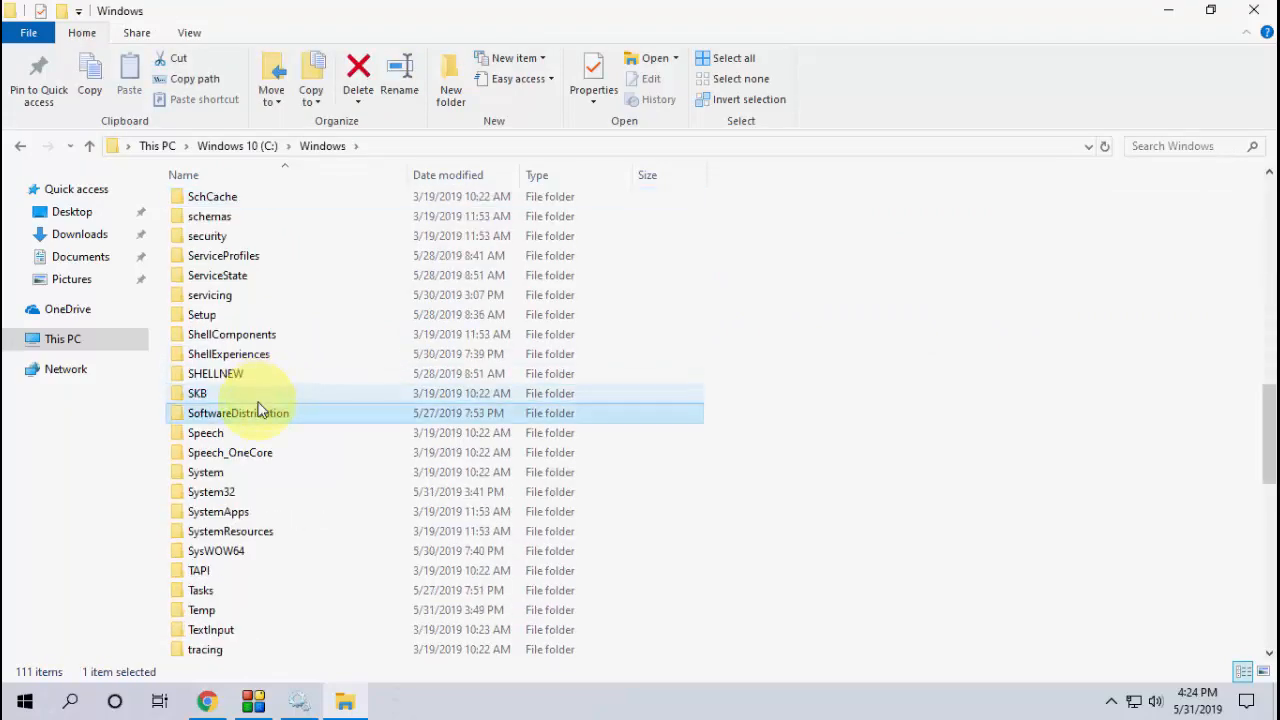
double_click(238, 412)
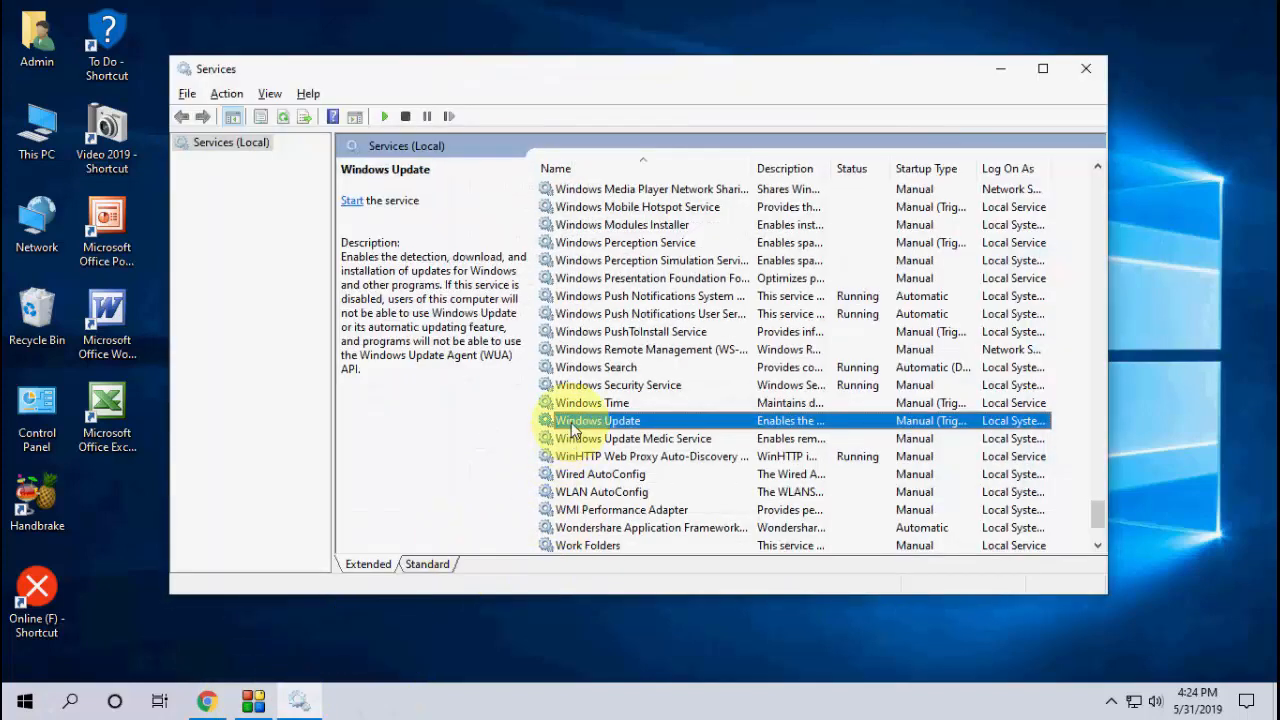
Step: Set Windows Update's startup type to Automatic, start the service and confirm with OK
double_click(597, 420)
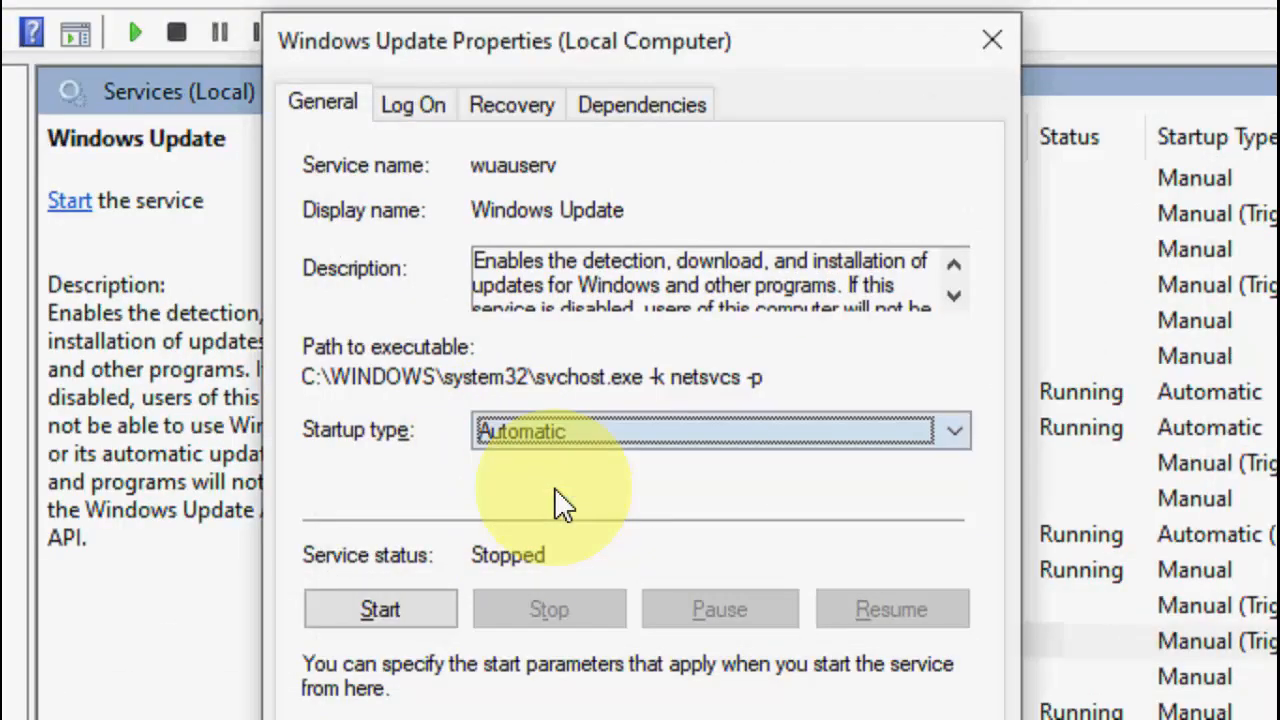
click(379, 609)
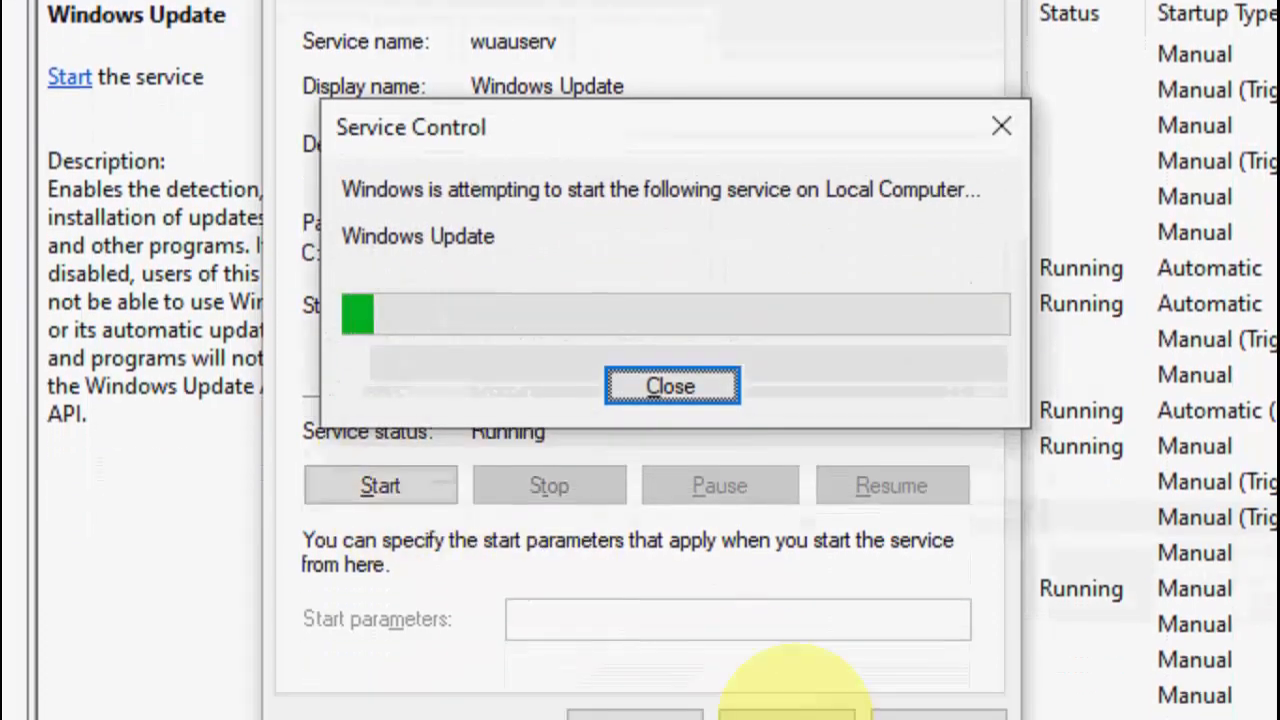
click(670, 385)
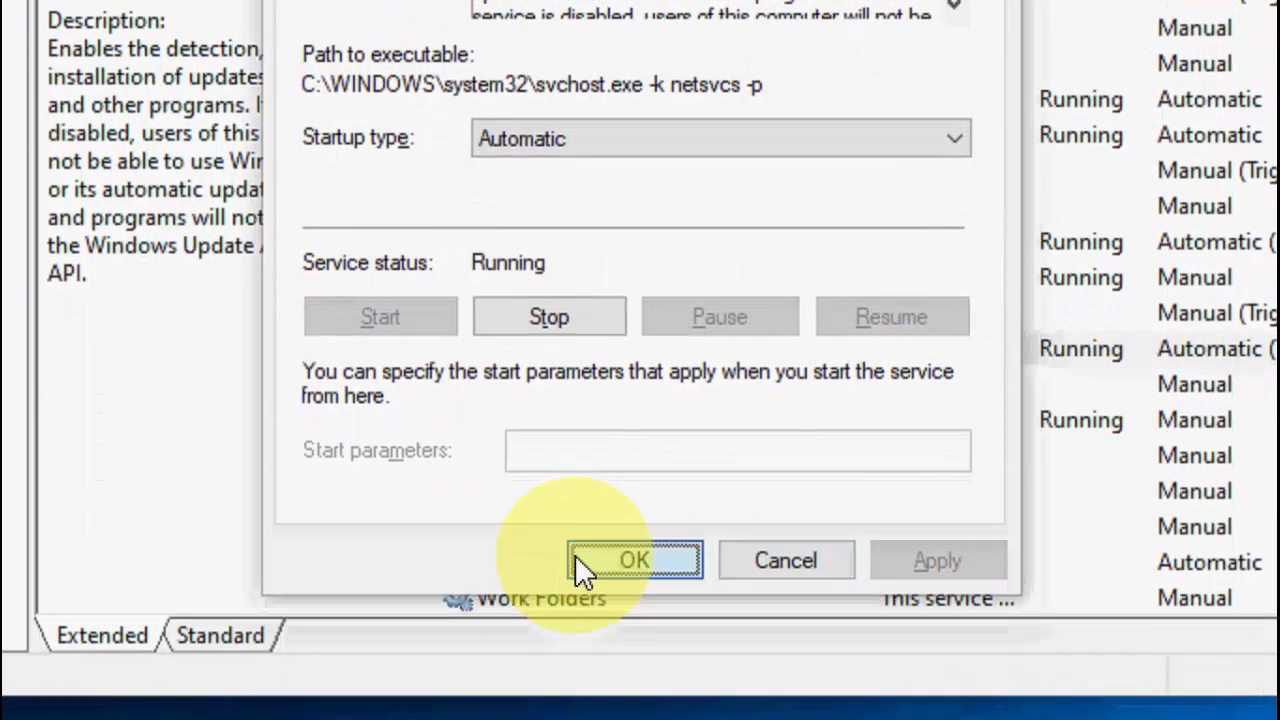
click(633, 559)
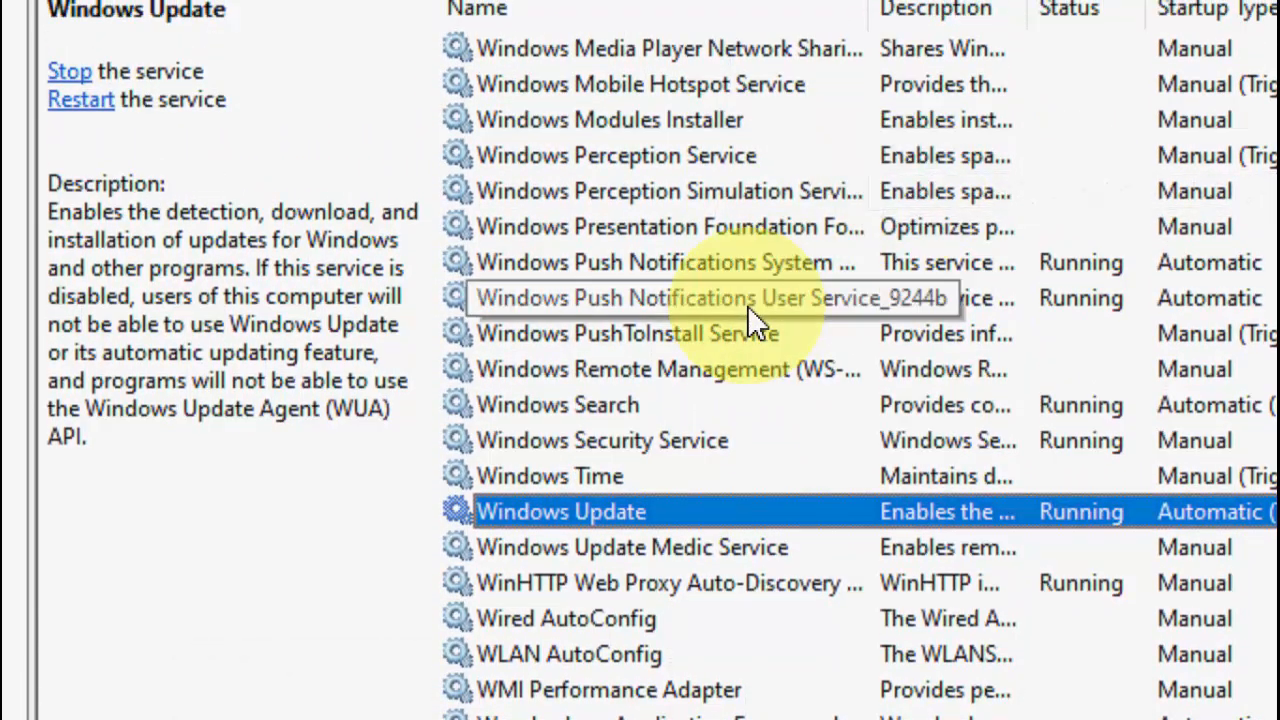
Step: Open the Windows Installer service's properties, start it and close the dialog
click(631, 547)
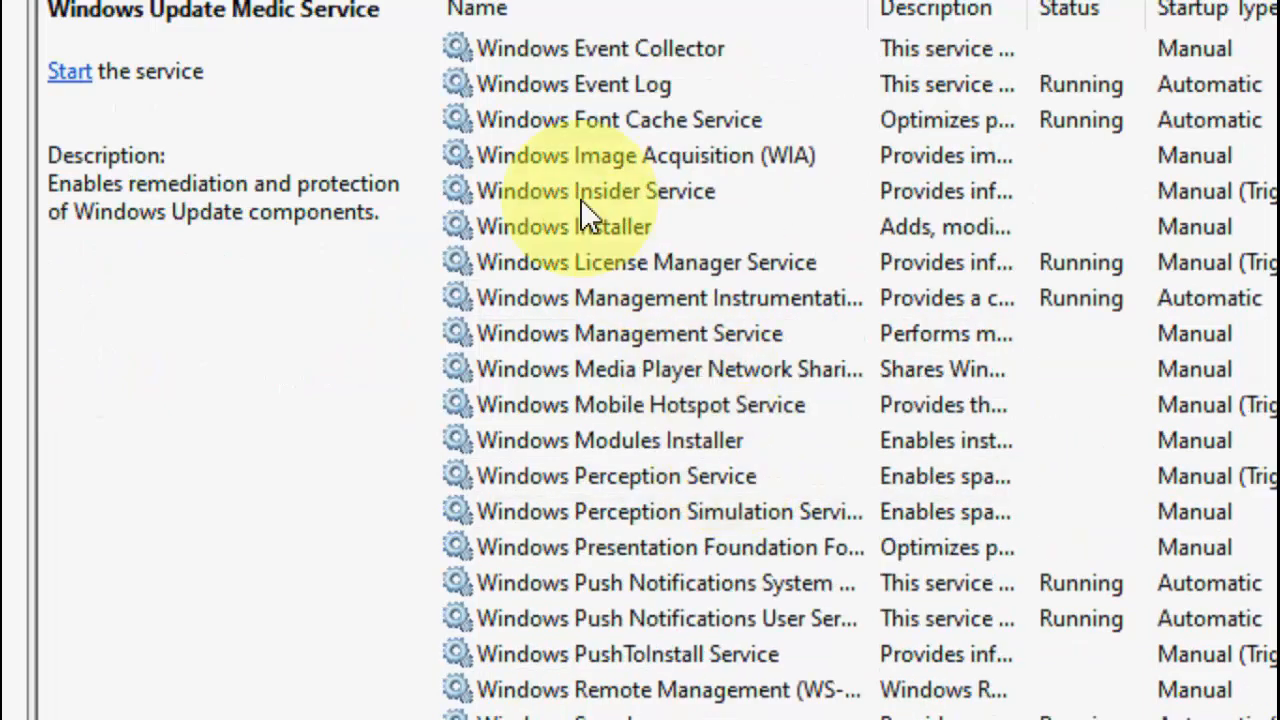
click(564, 226)
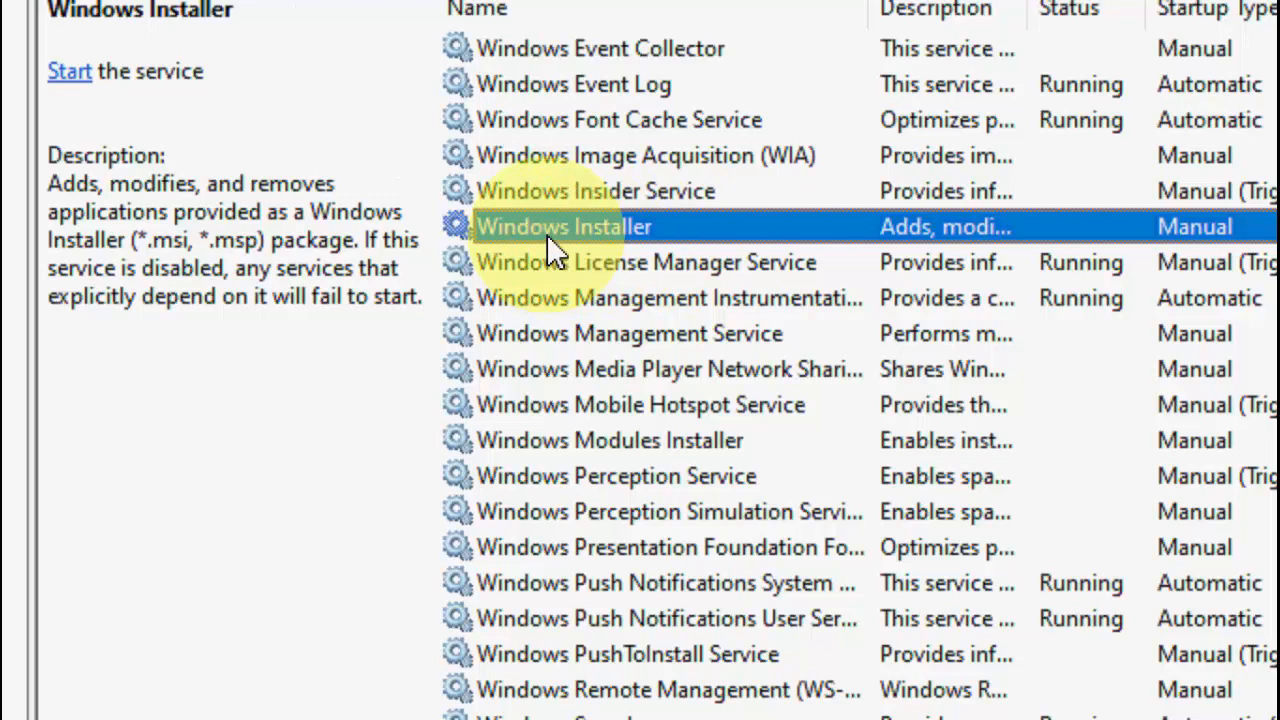
double_click(563, 227)
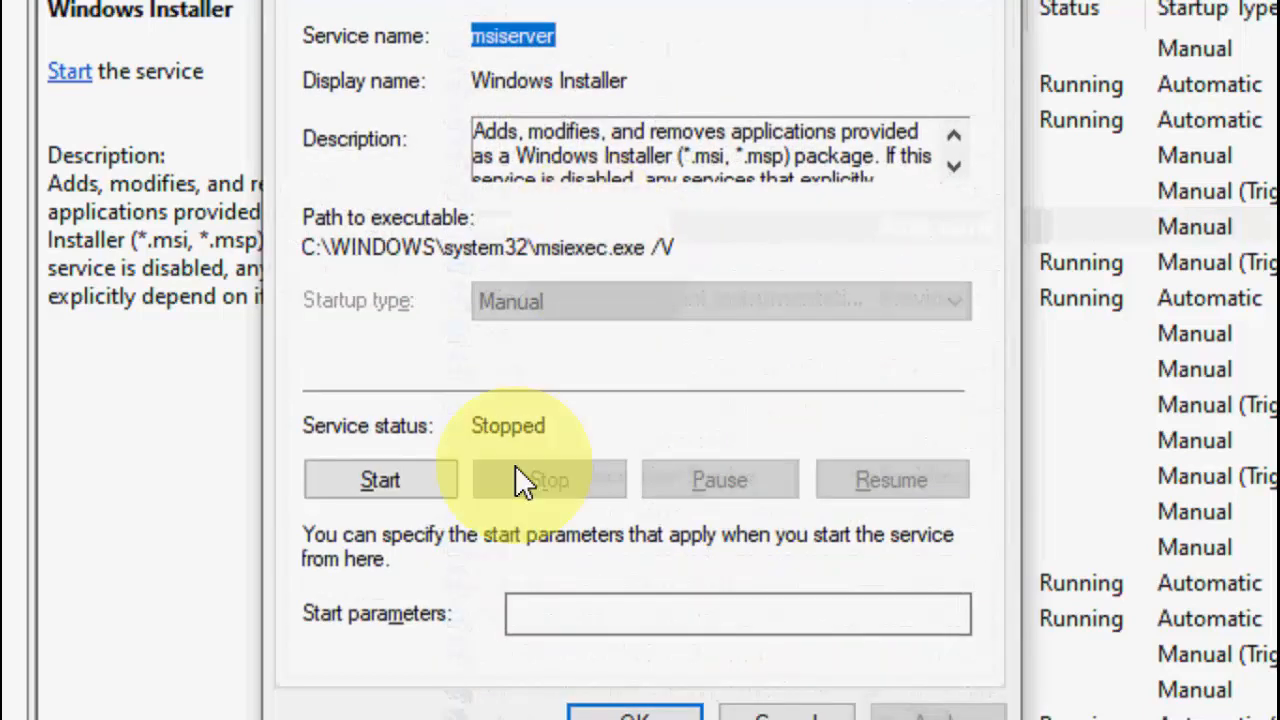
click(379, 479)
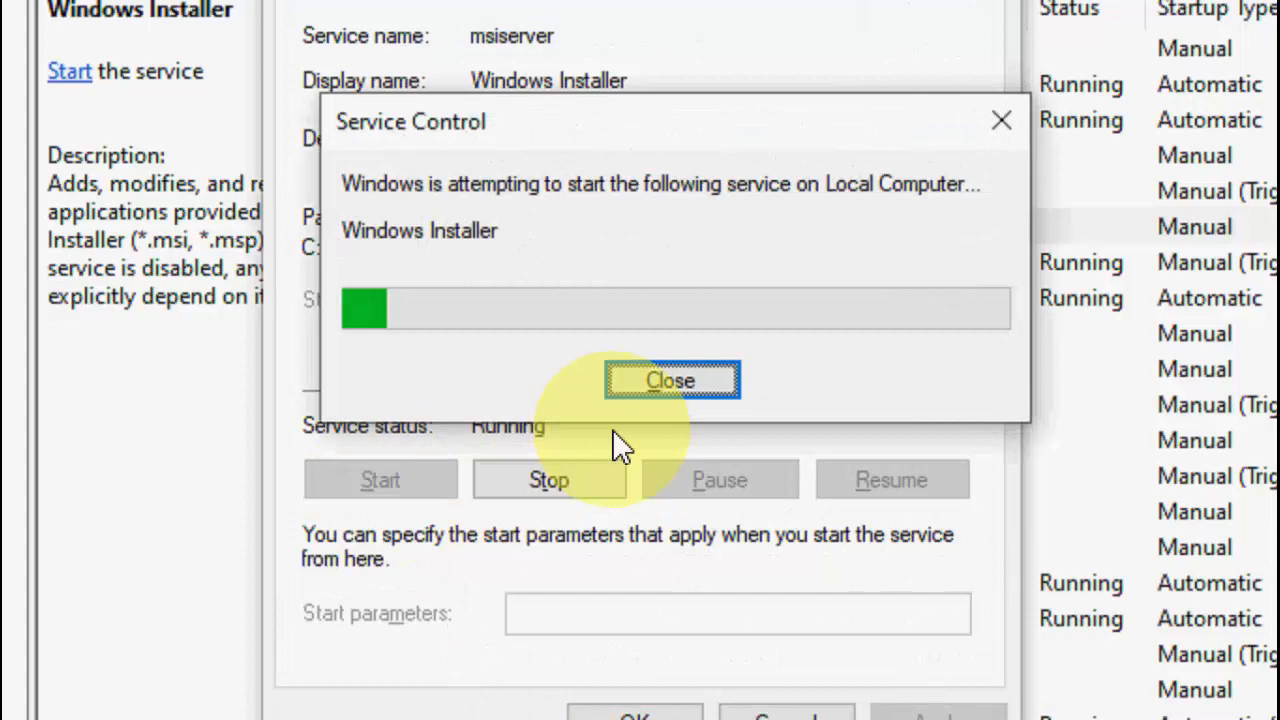
click(671, 380)
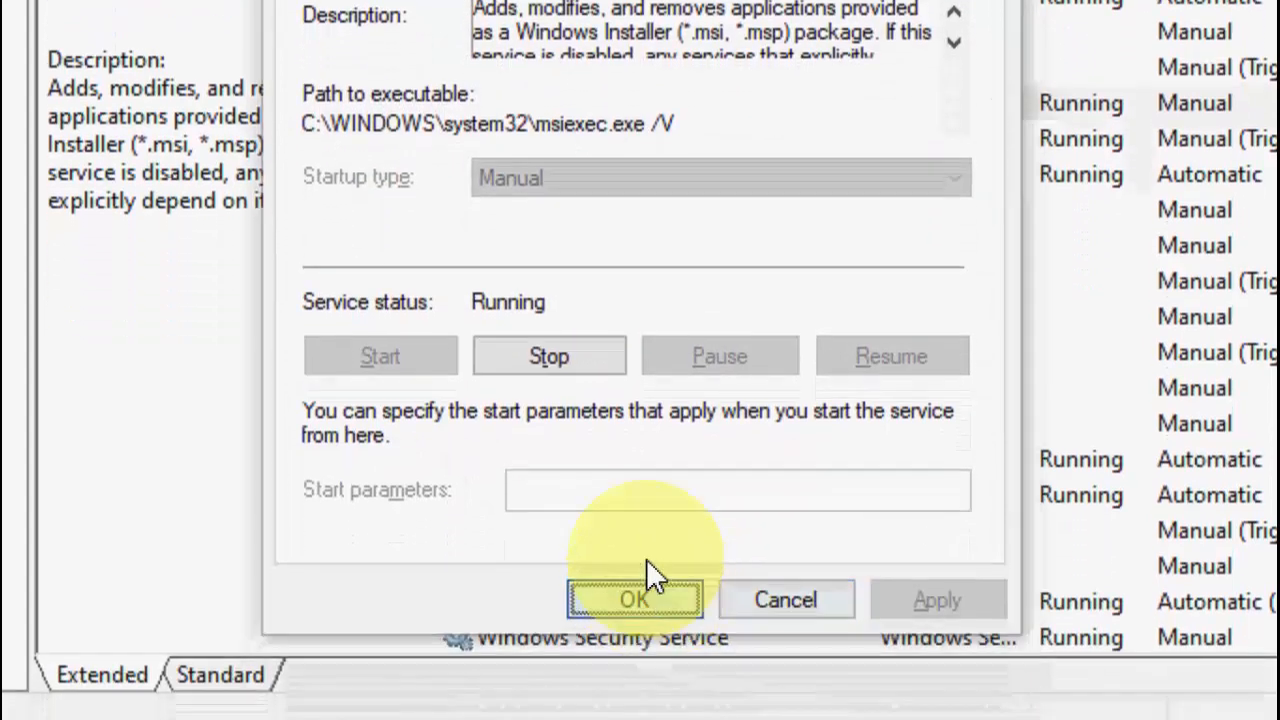
click(633, 599)
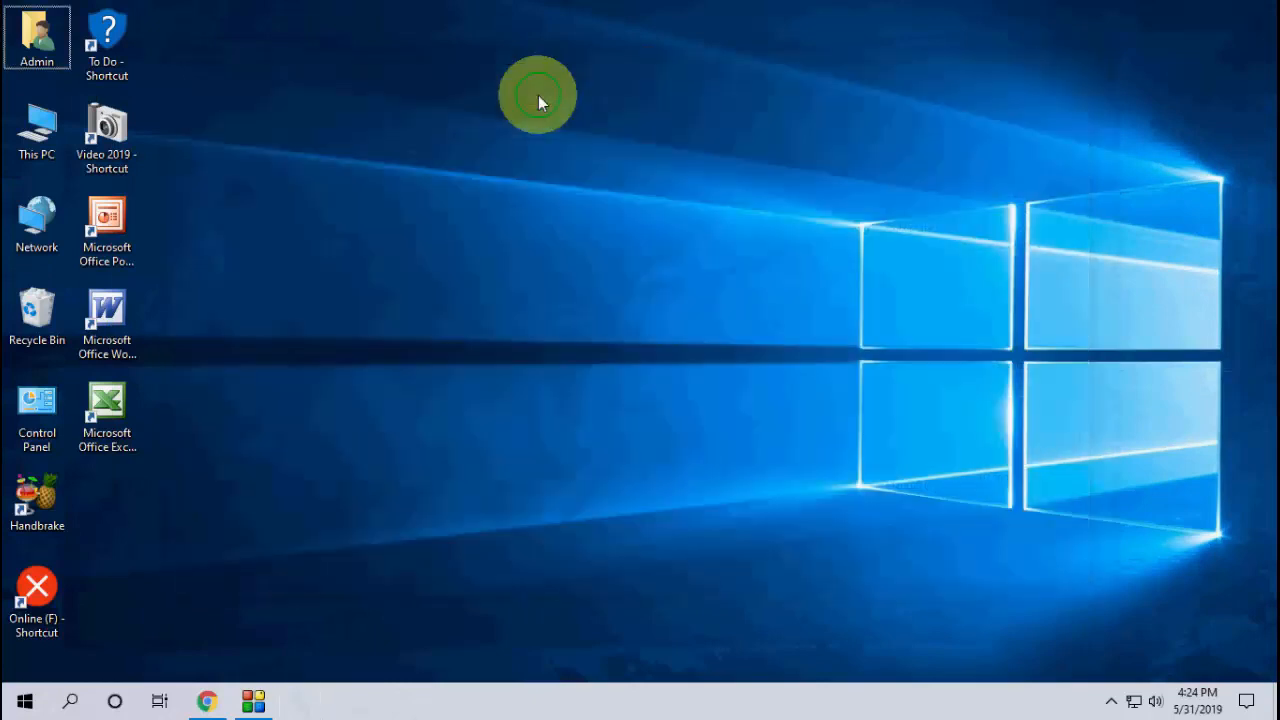
mouse_move(573, 158)
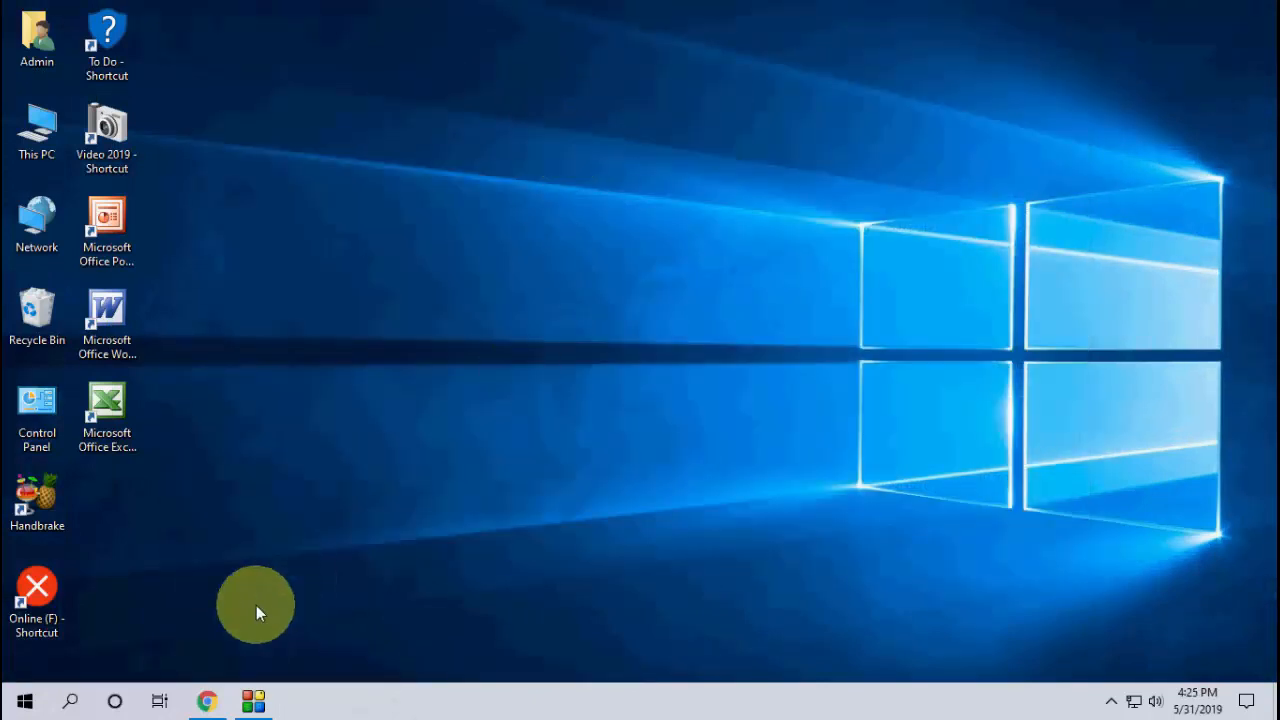
click(204, 700)
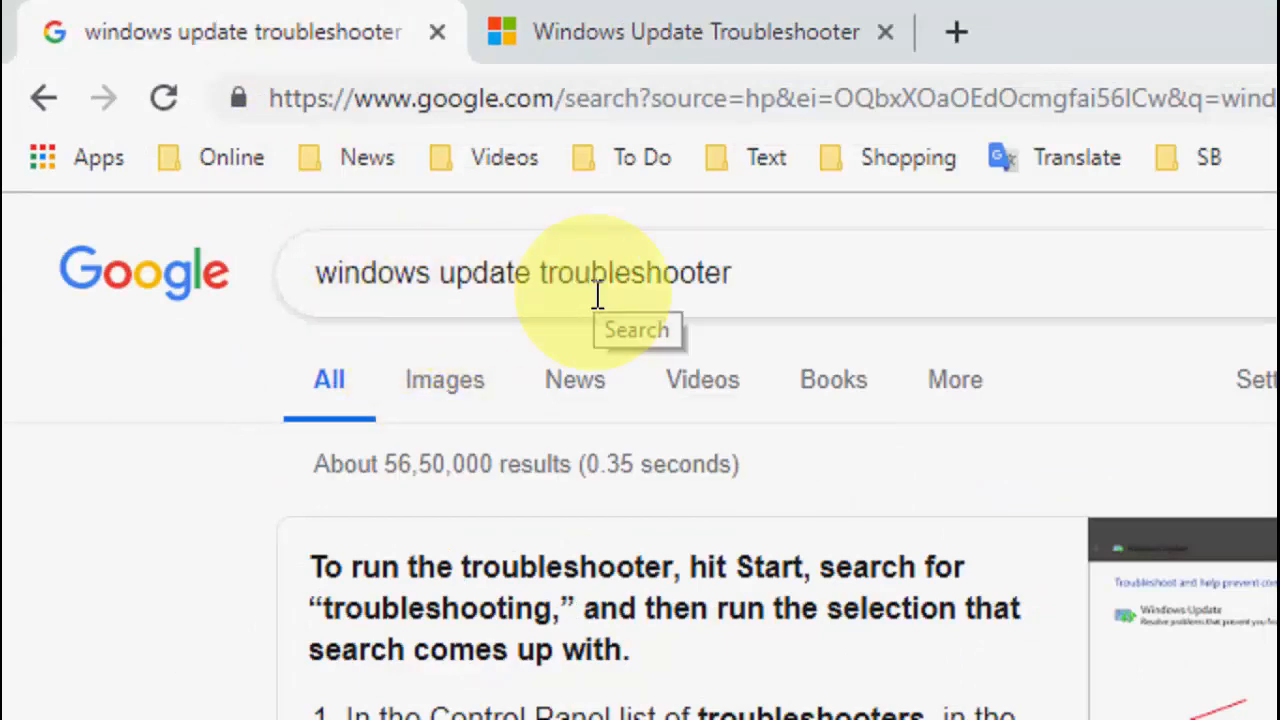
Step: Download and save 'Update Troubleshooter for Windows 10' from the Microsoft support page
scroll(down, 3)
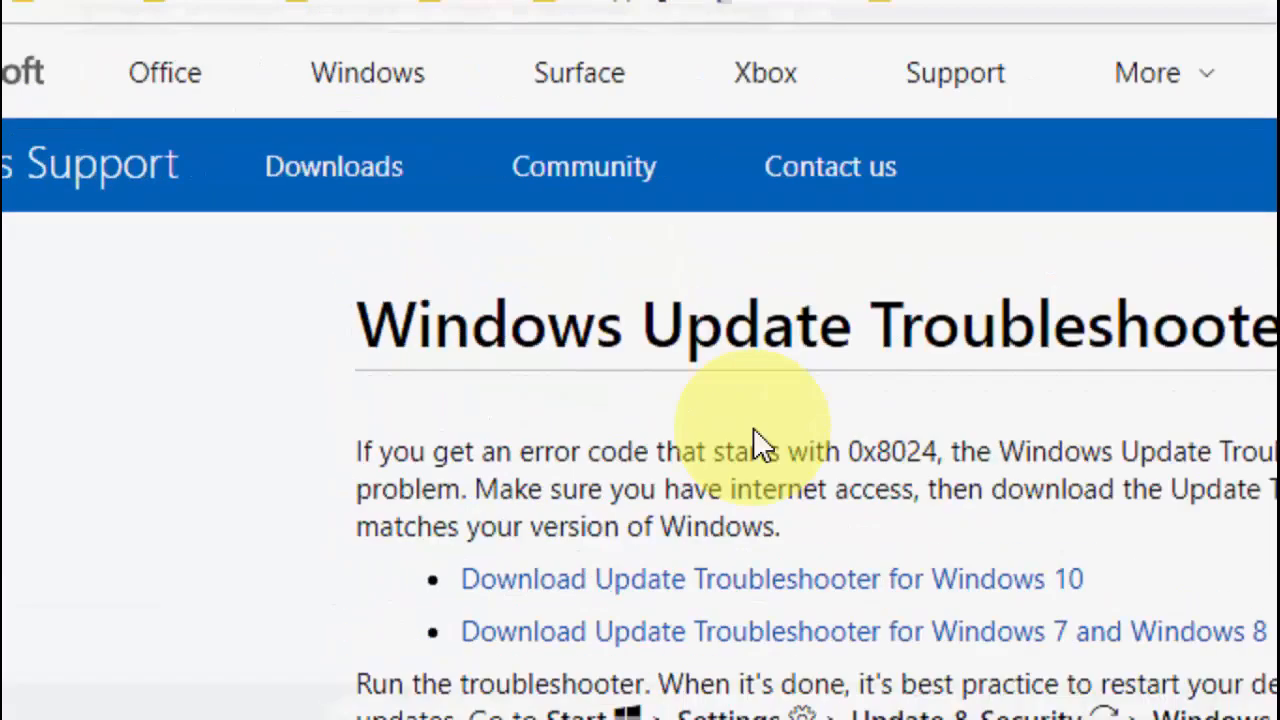
scroll(down, 3)
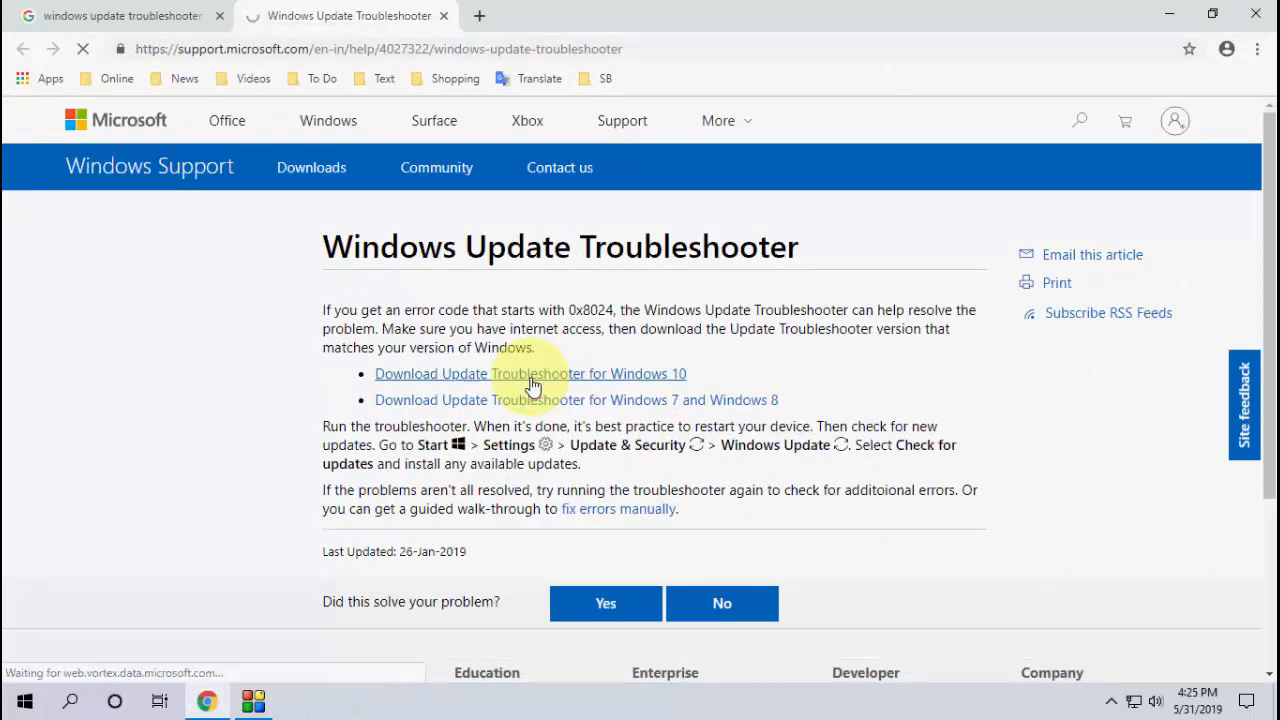
click(530, 373)
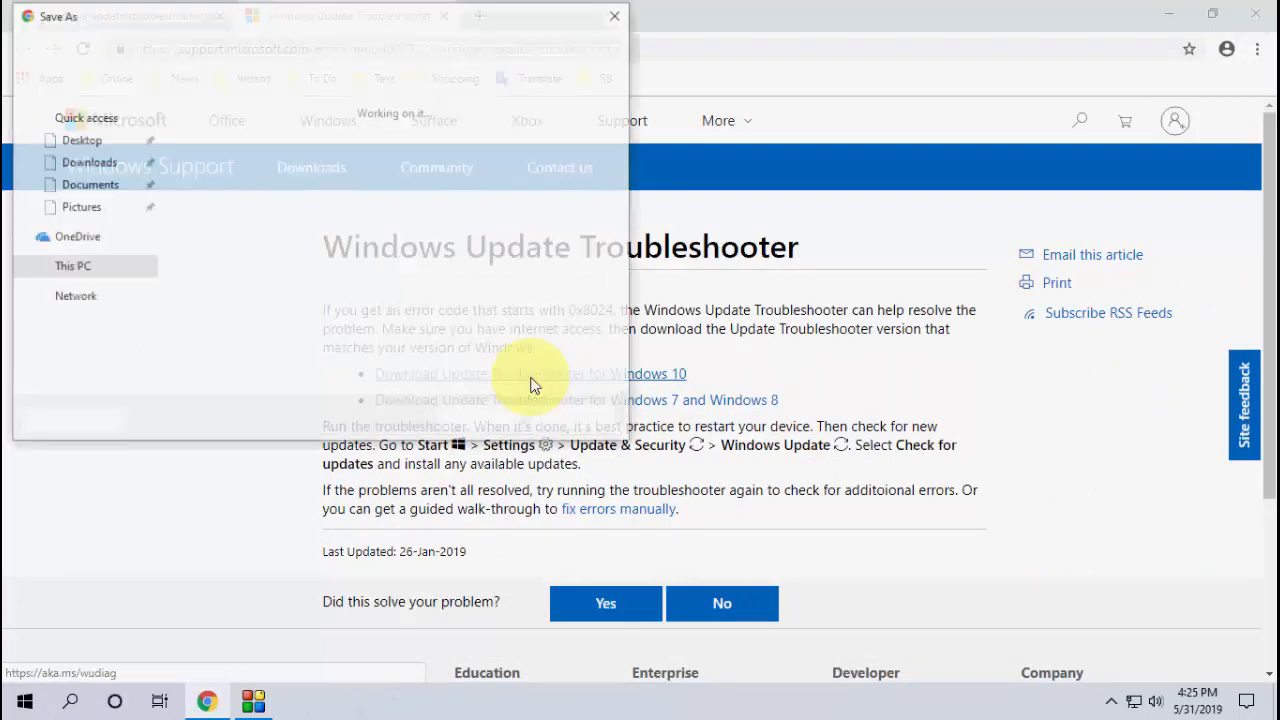
click(530, 373)
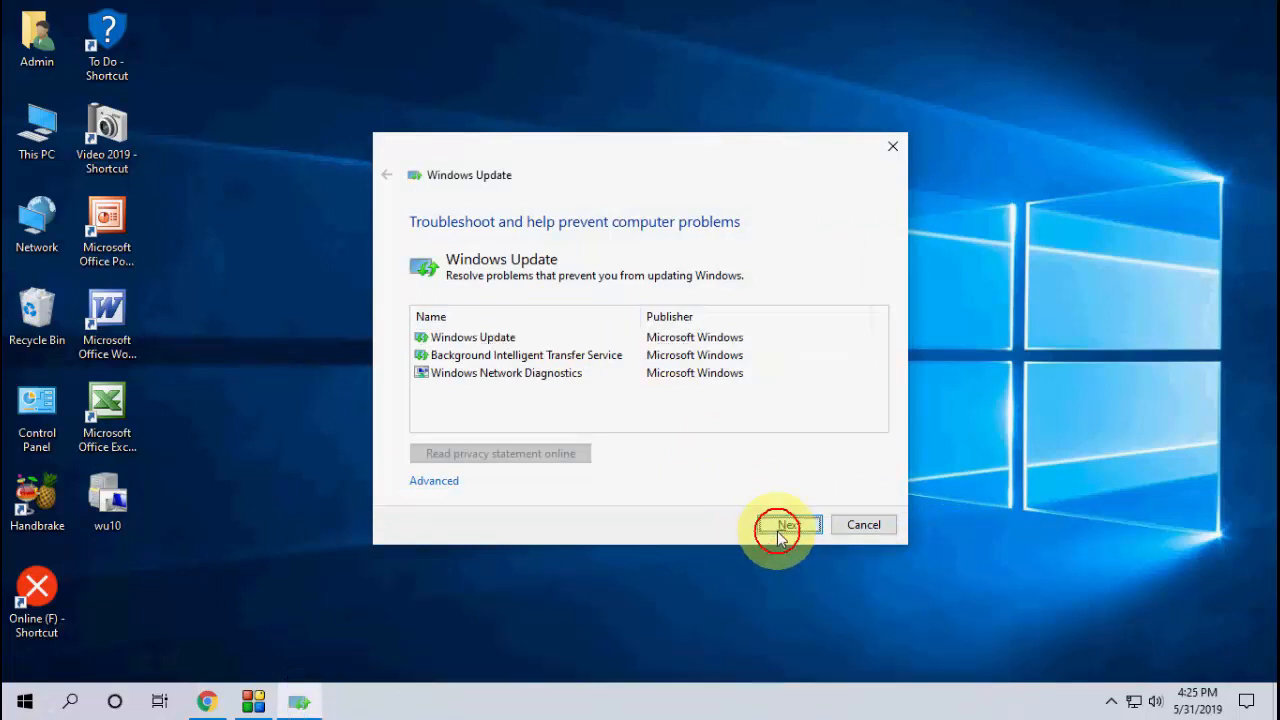
Step: Run the Windows Update troubleshooter as administrator, then close it after no problem is found
click(787, 524)
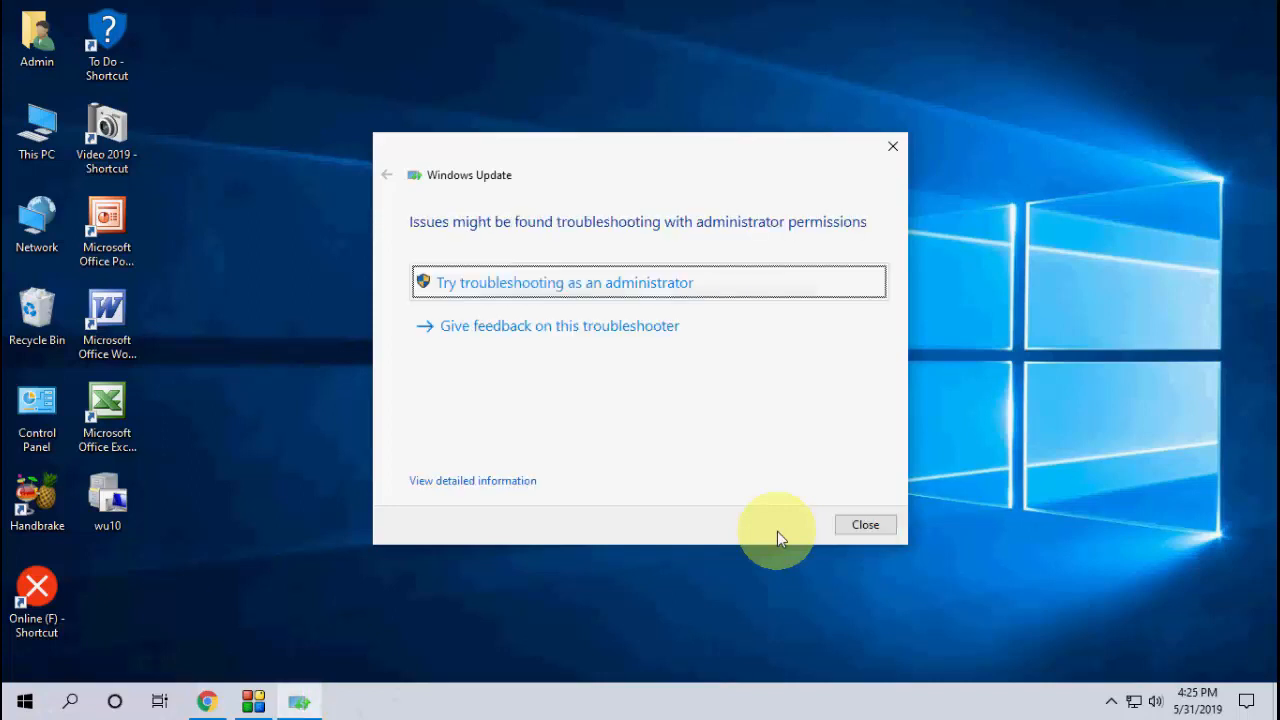
mouse_move(475, 330)
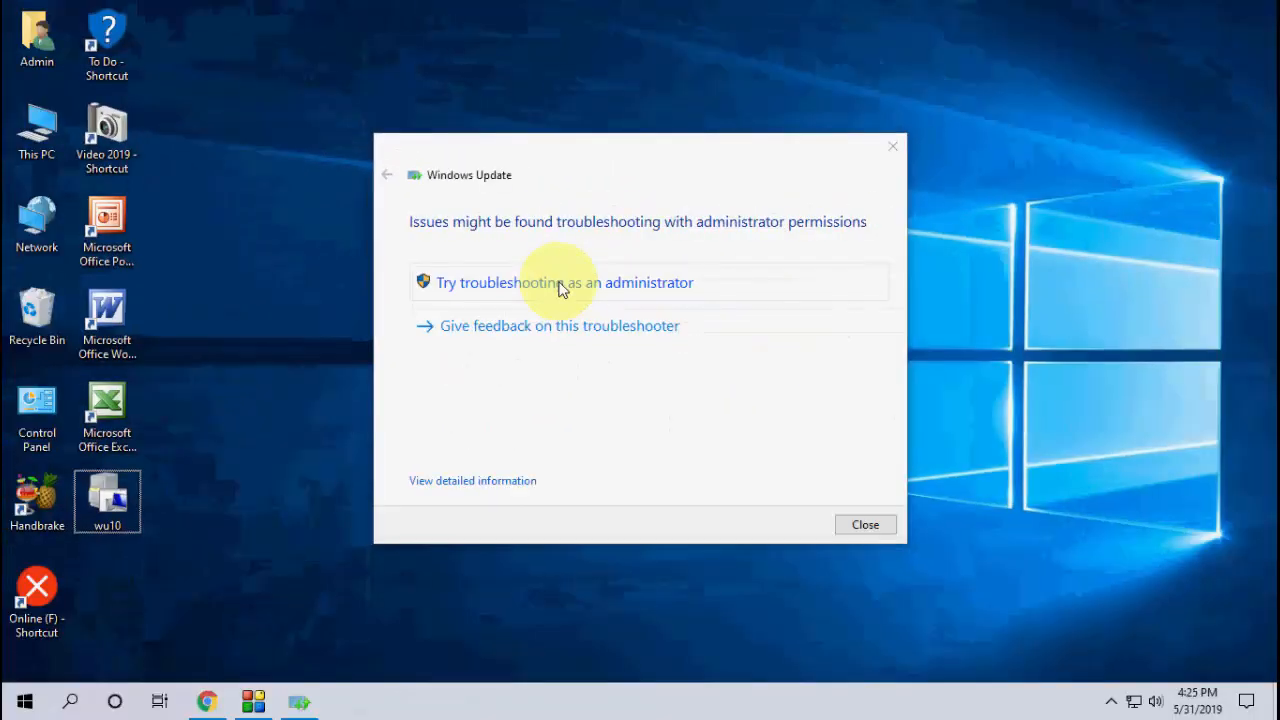
click(564, 282)
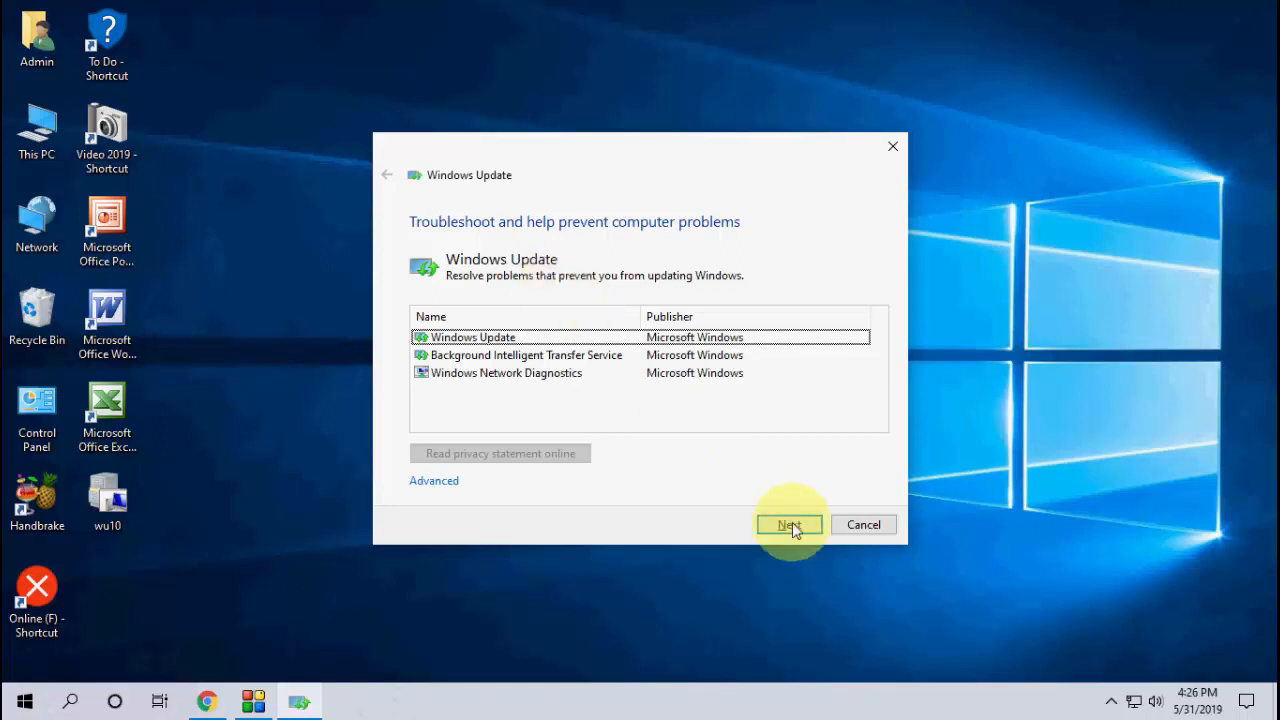
click(789, 524)
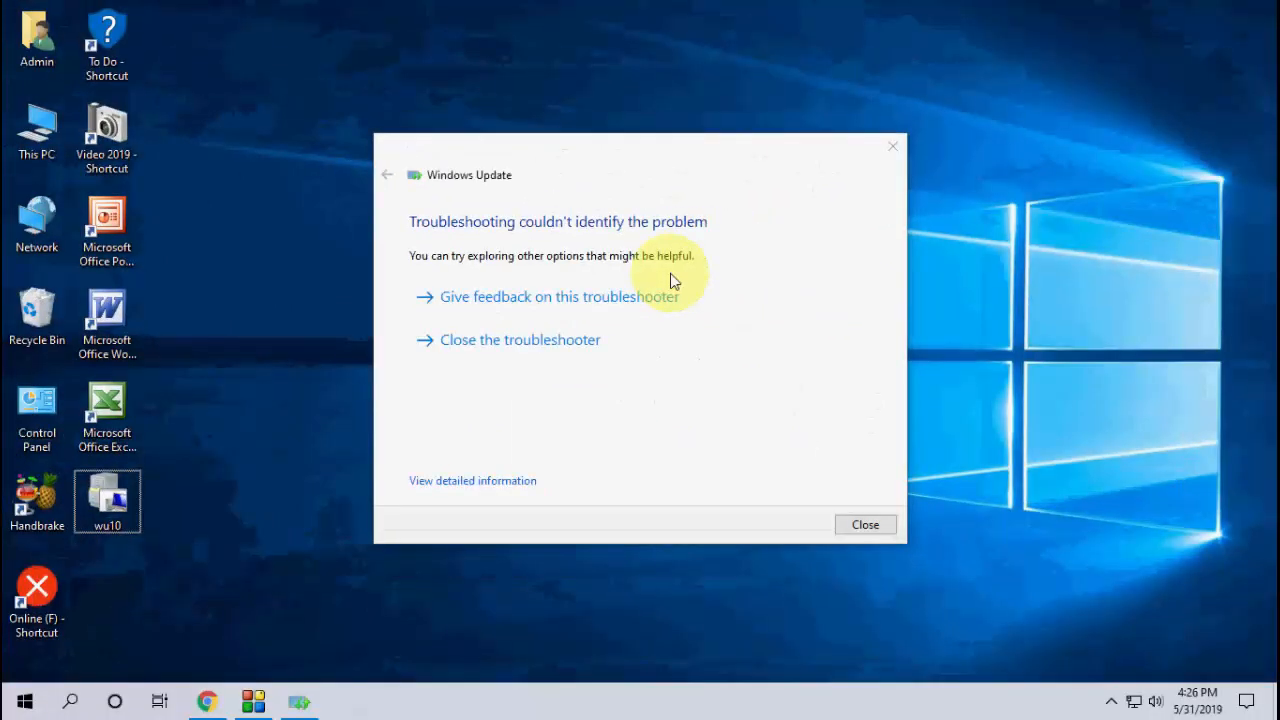
click(891, 146)
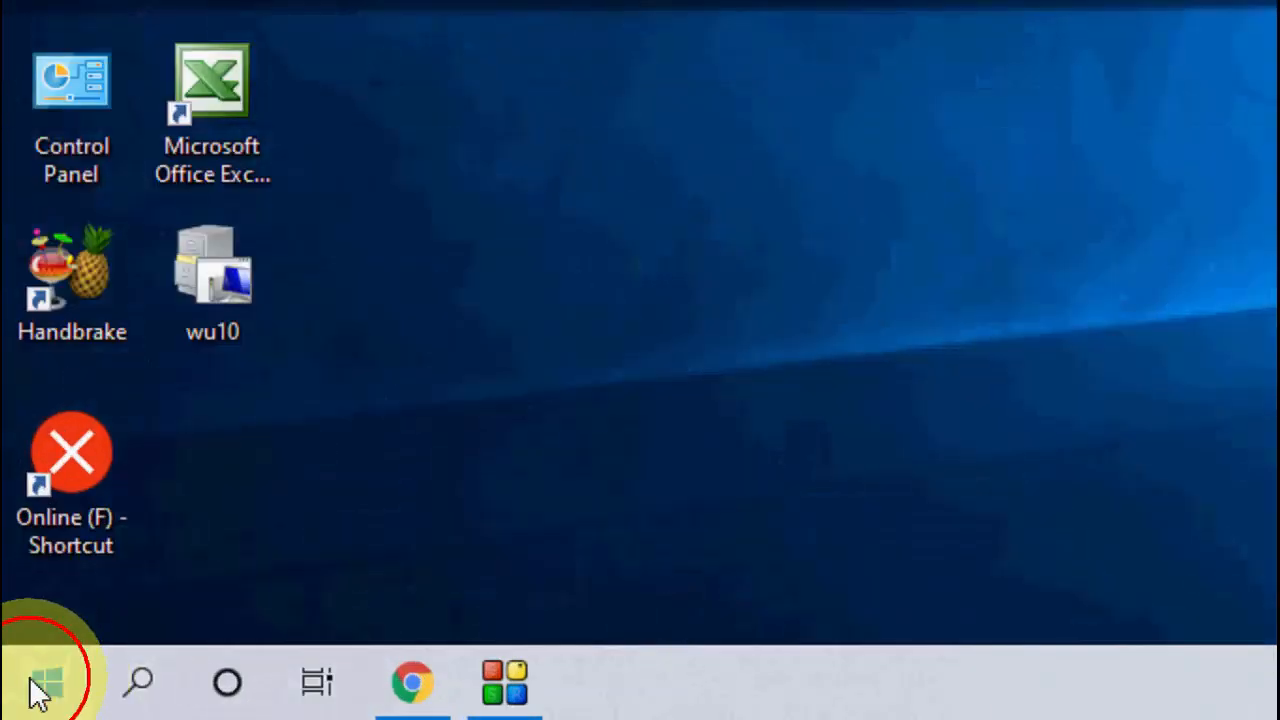
Step: Enable updates for other Microsoft products and metered-connection downloads in Update & Security Advanced options
click(46, 683)
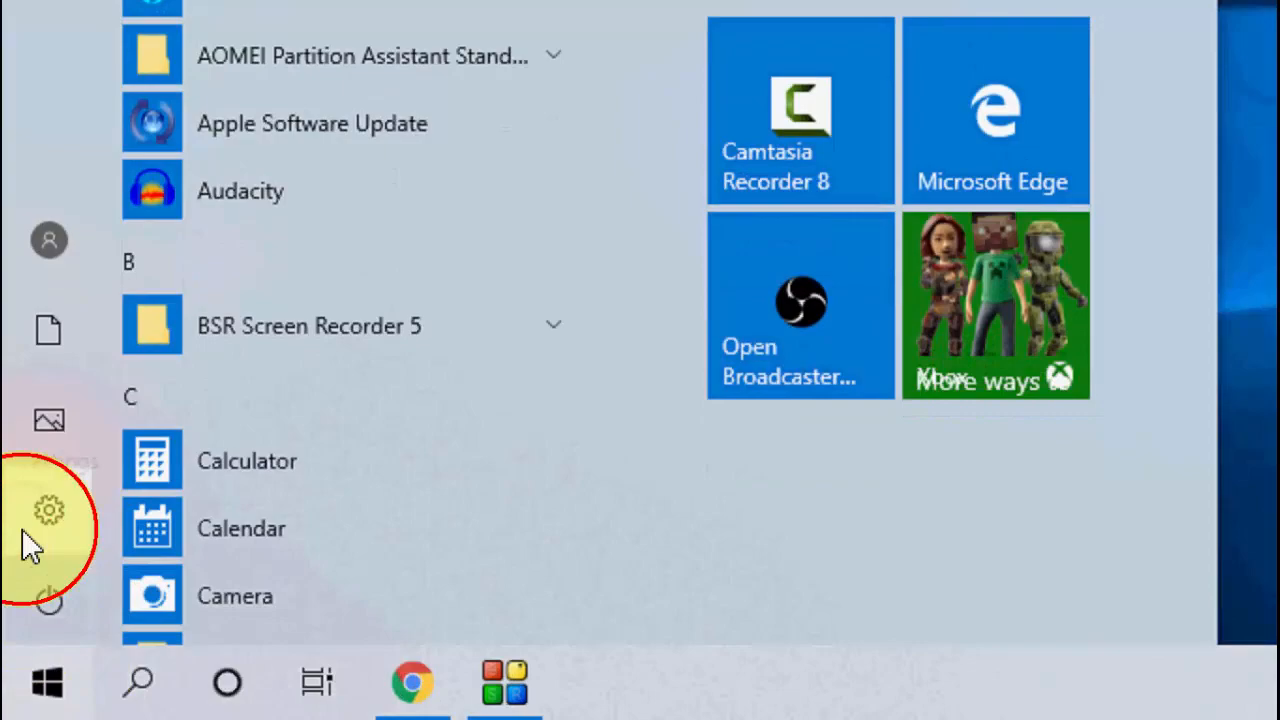
click(48, 510)
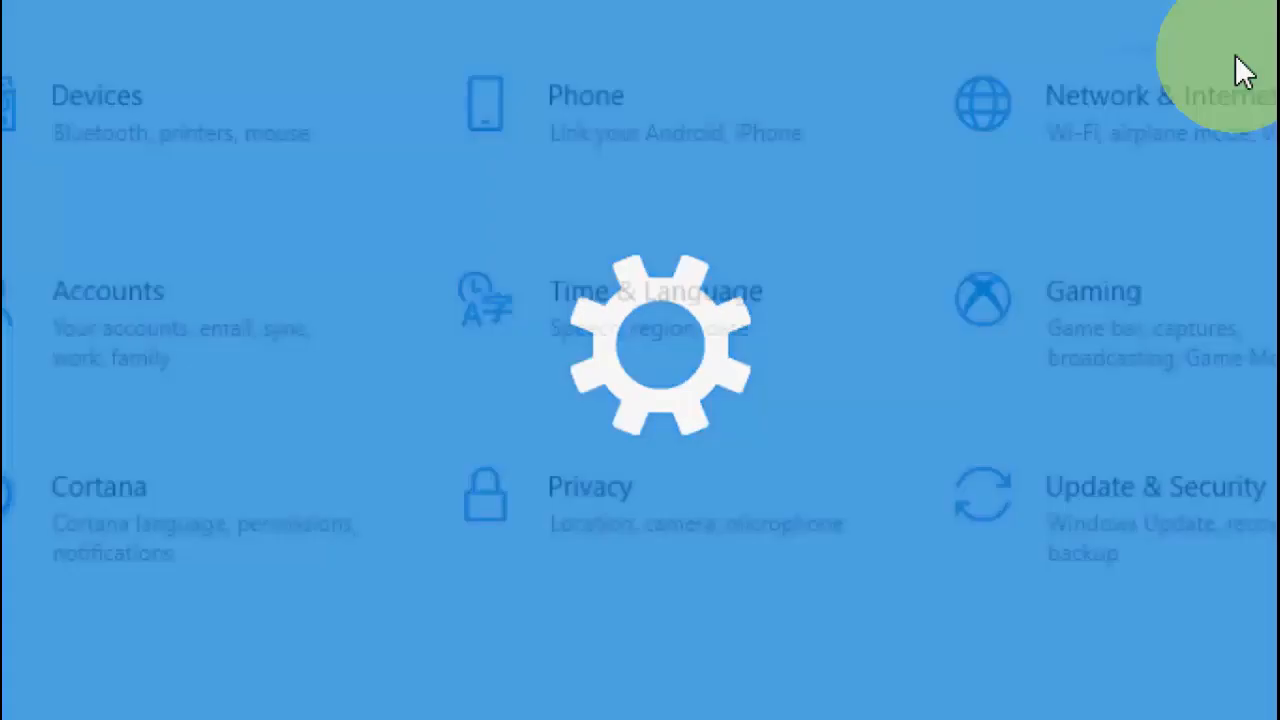
click(1155, 487)
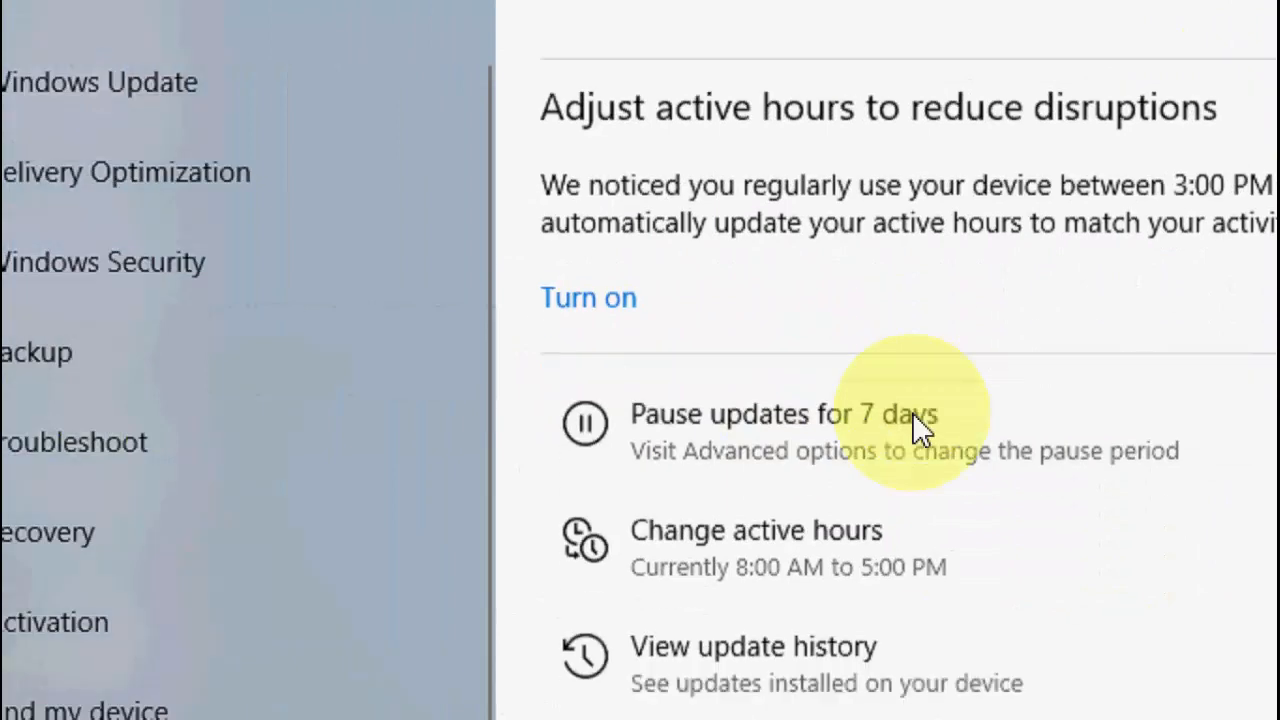
scroll(down, 3)
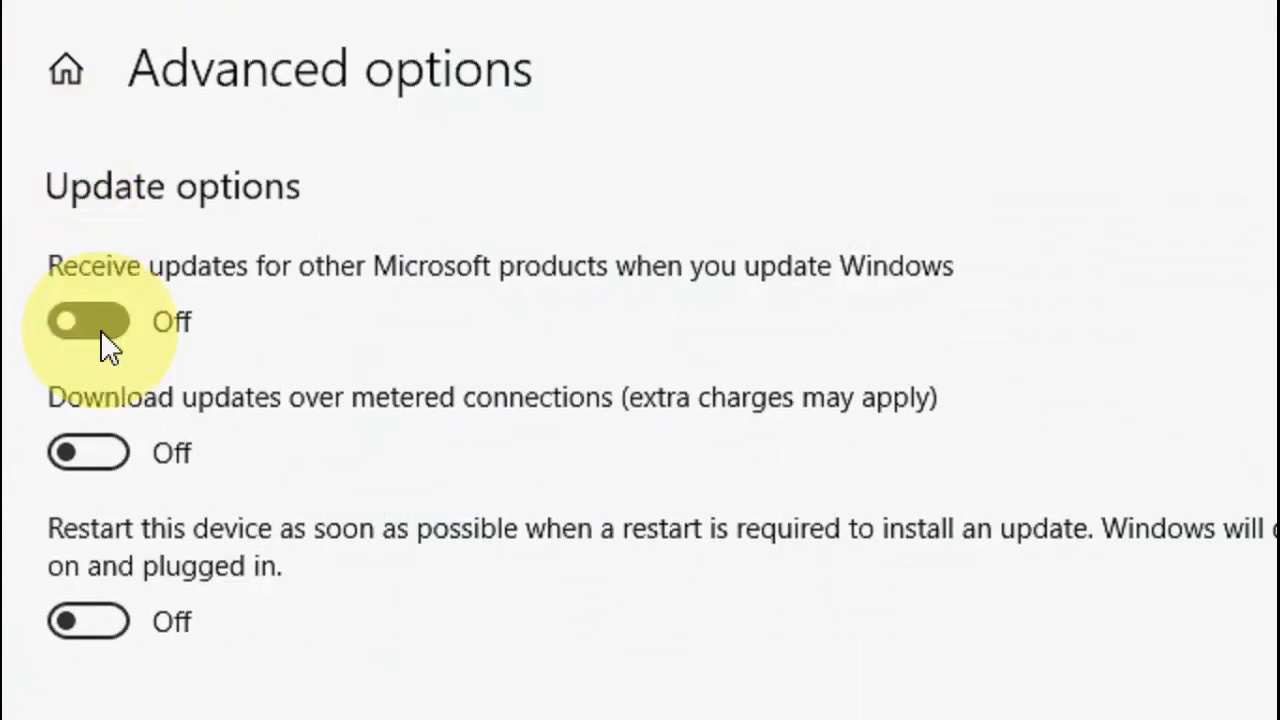
click(88, 321)
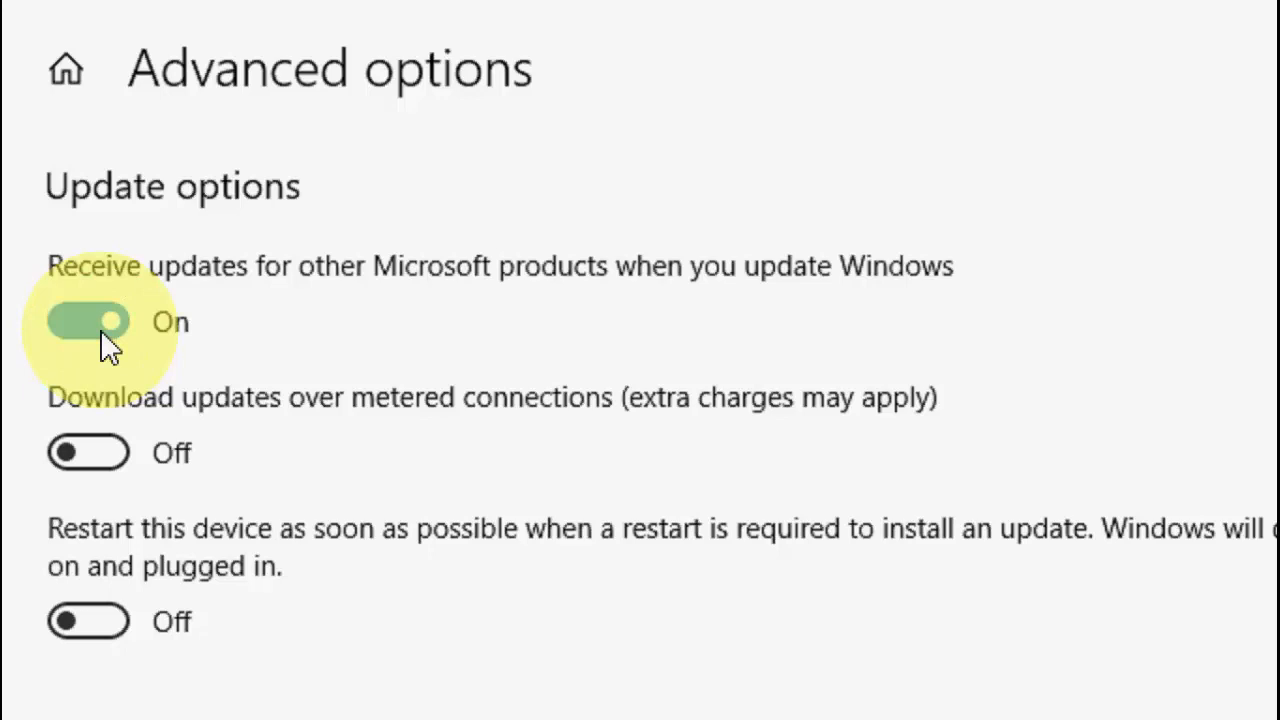
click(88, 320)
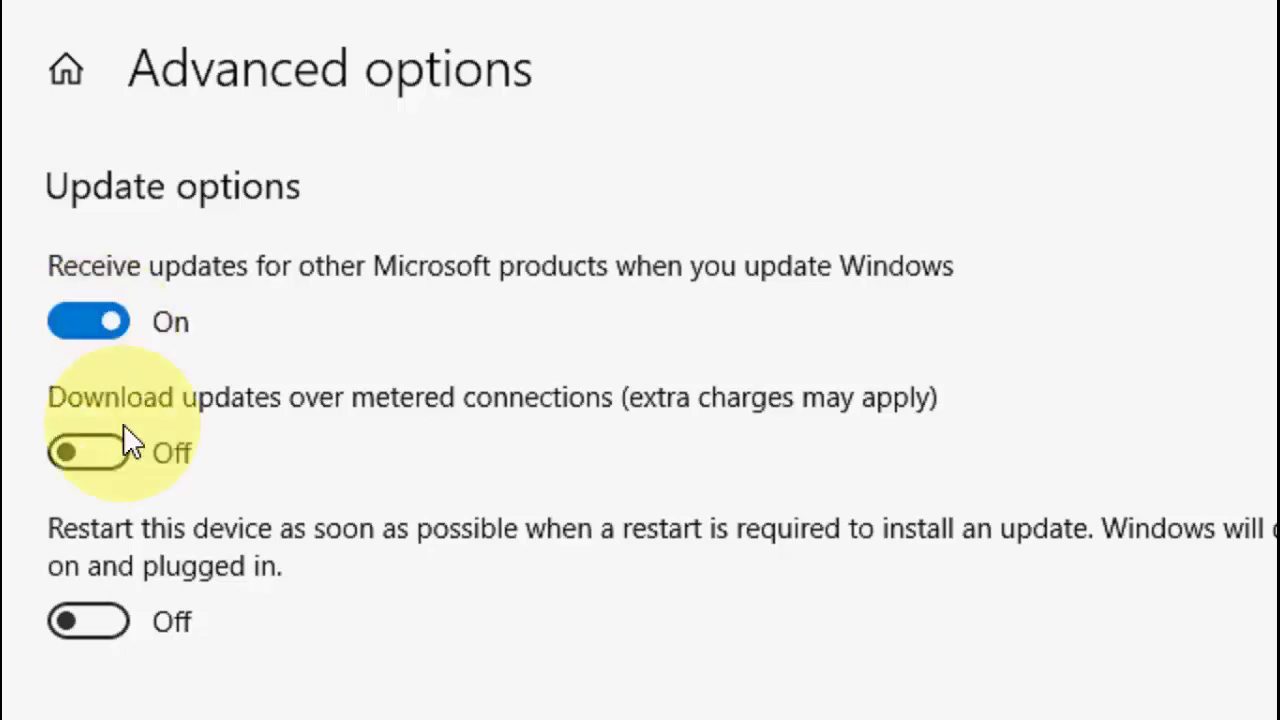
click(88, 452)
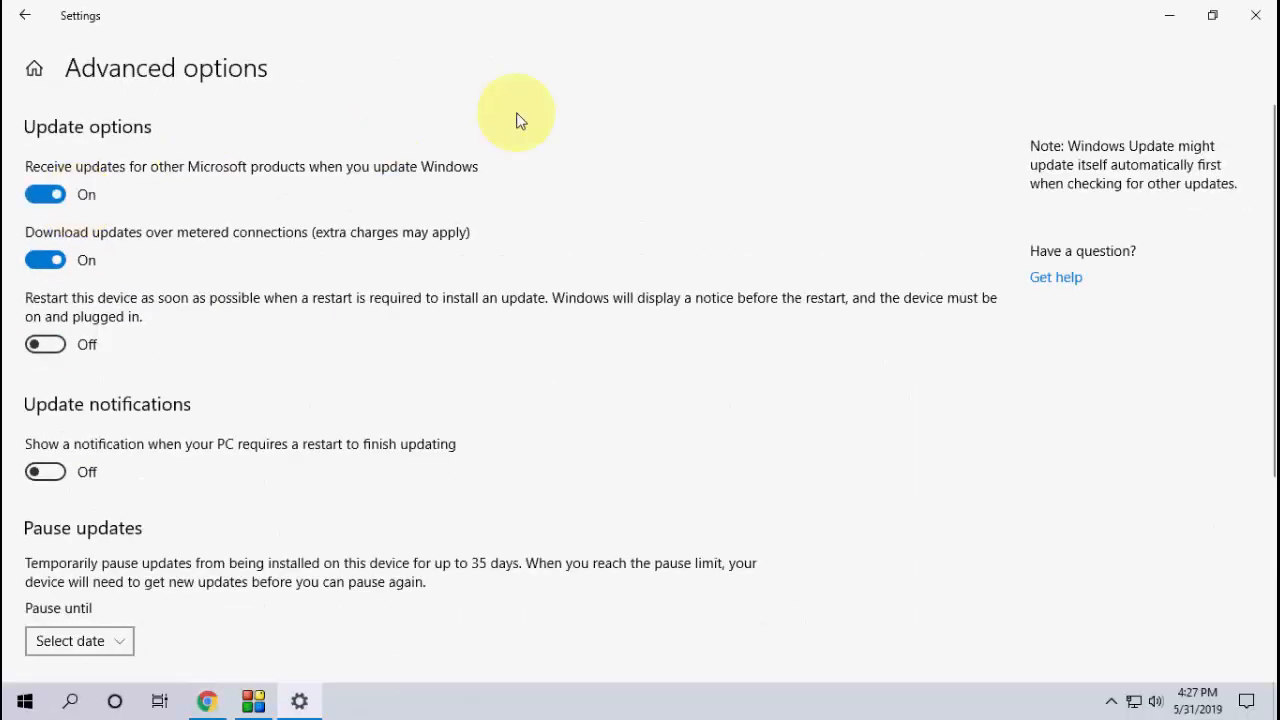
click(25, 15)
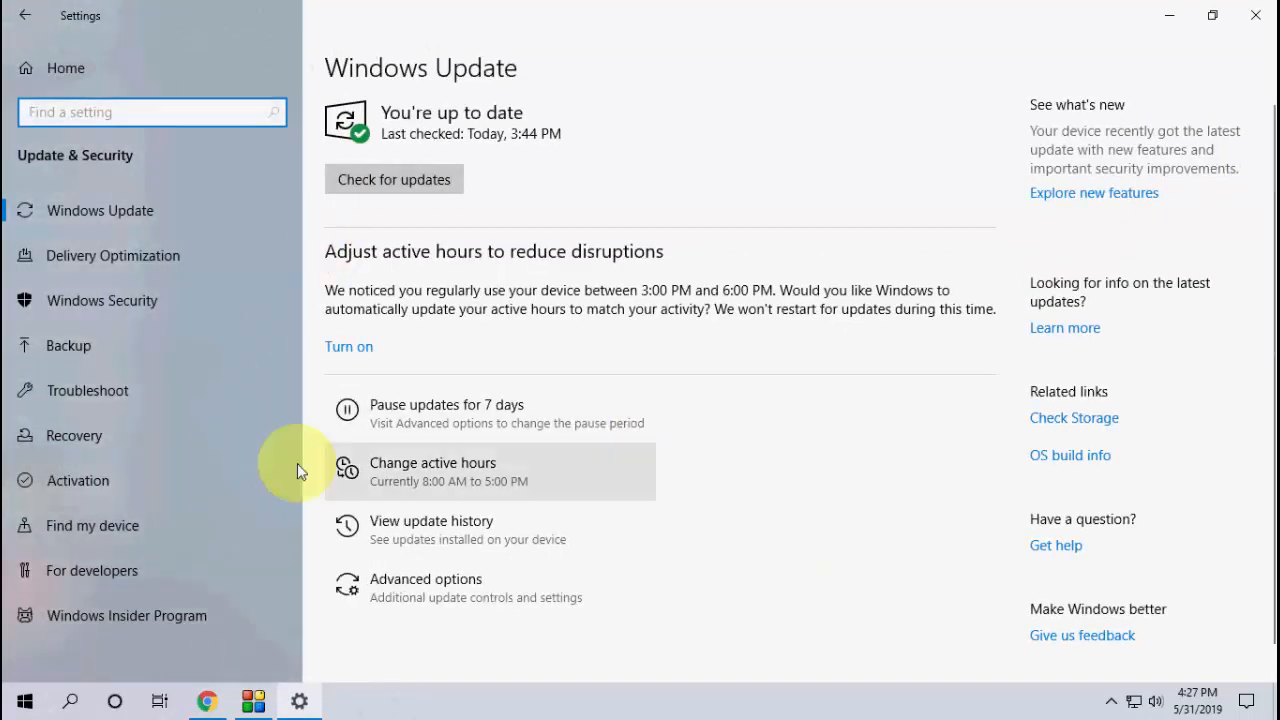
mouse_move(190, 405)
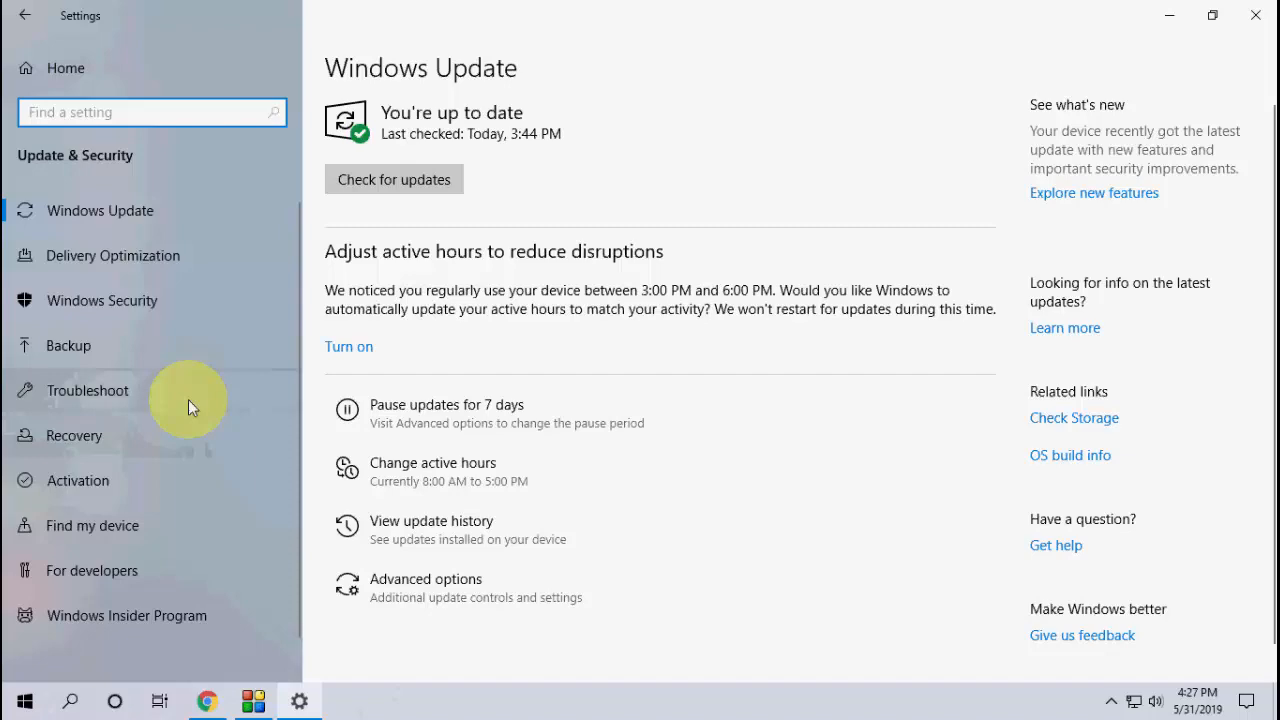
Step: Run the Windows Update entry under Troubleshoot, then minimize Settings to show it detecting problems
click(87, 390)
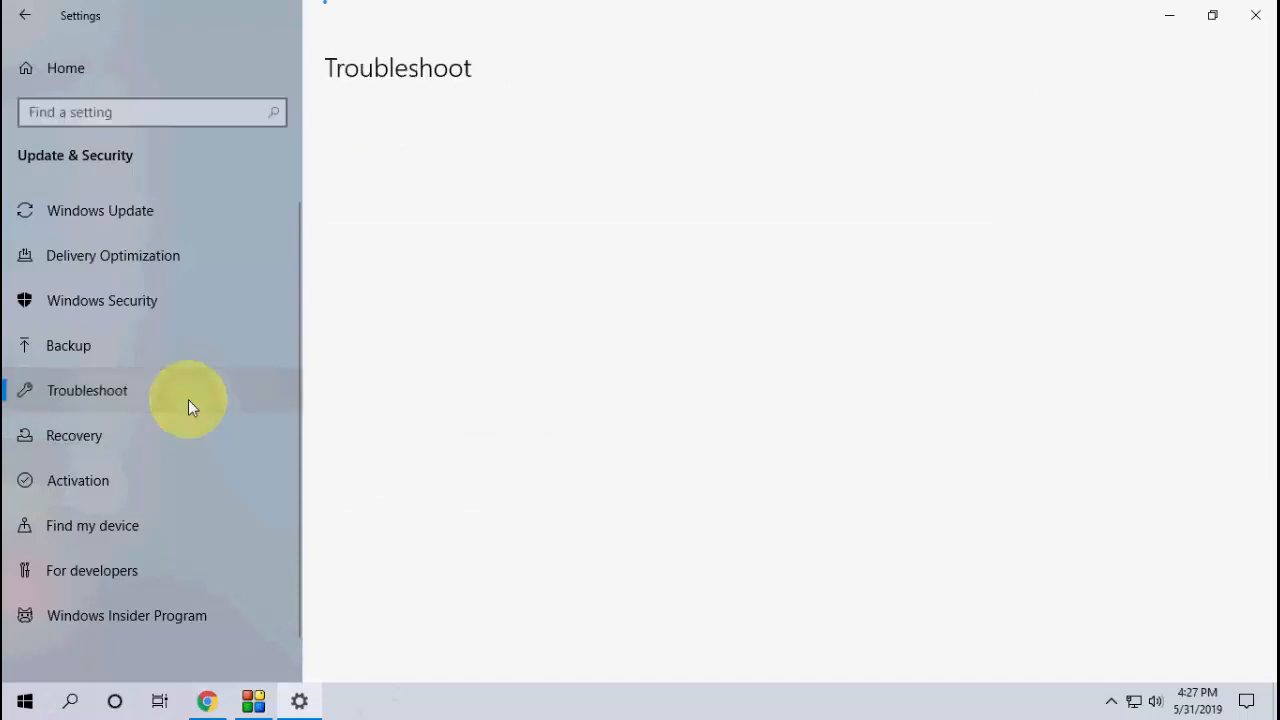
click(87, 390)
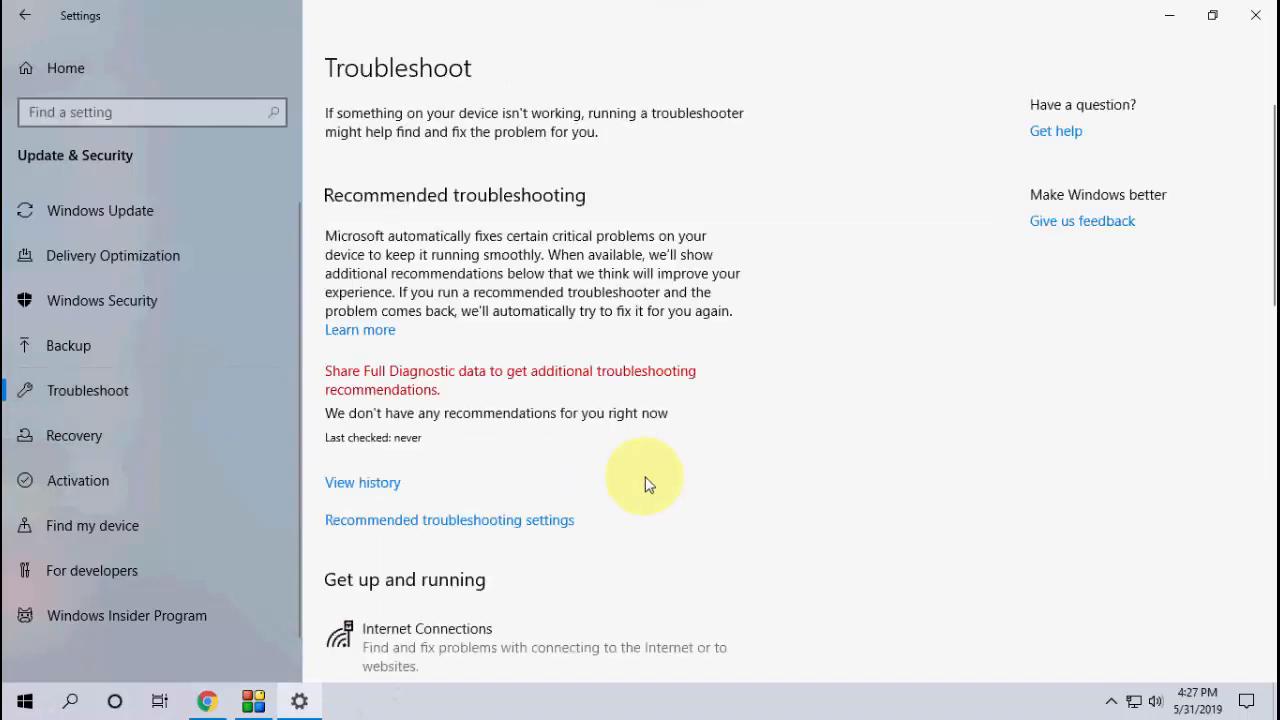
scroll(down, 3)
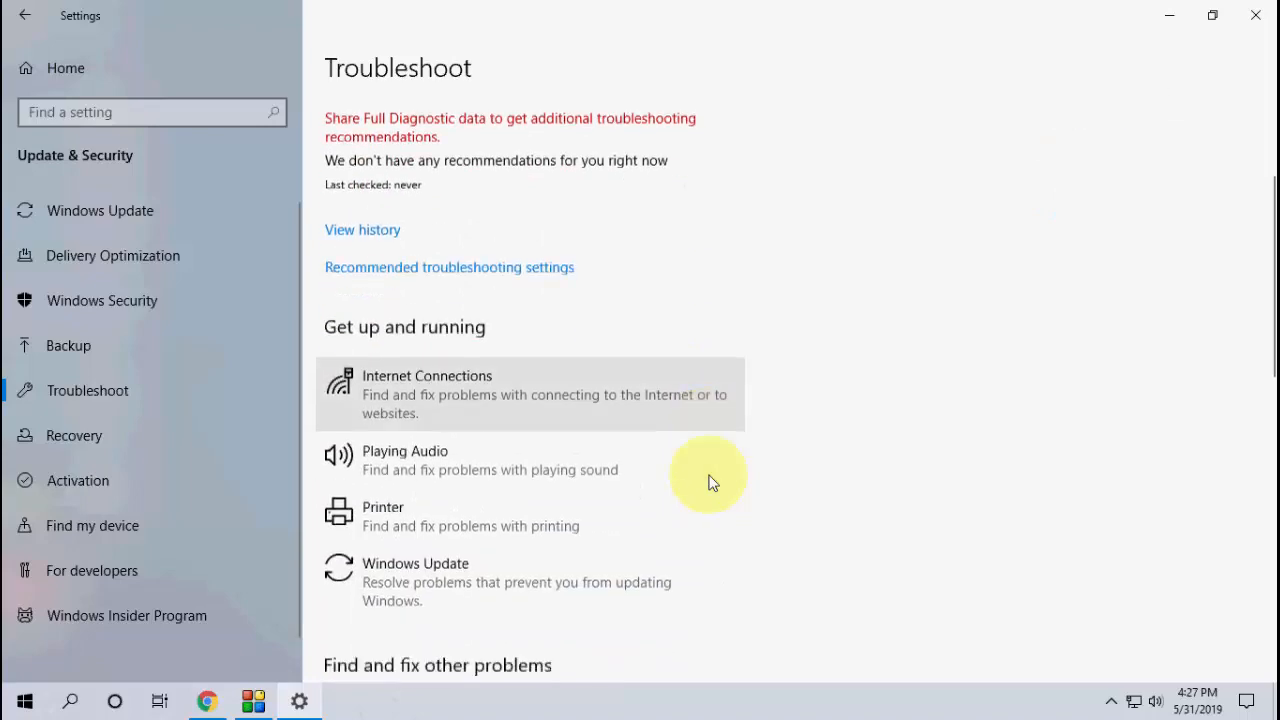
scroll(down, 3)
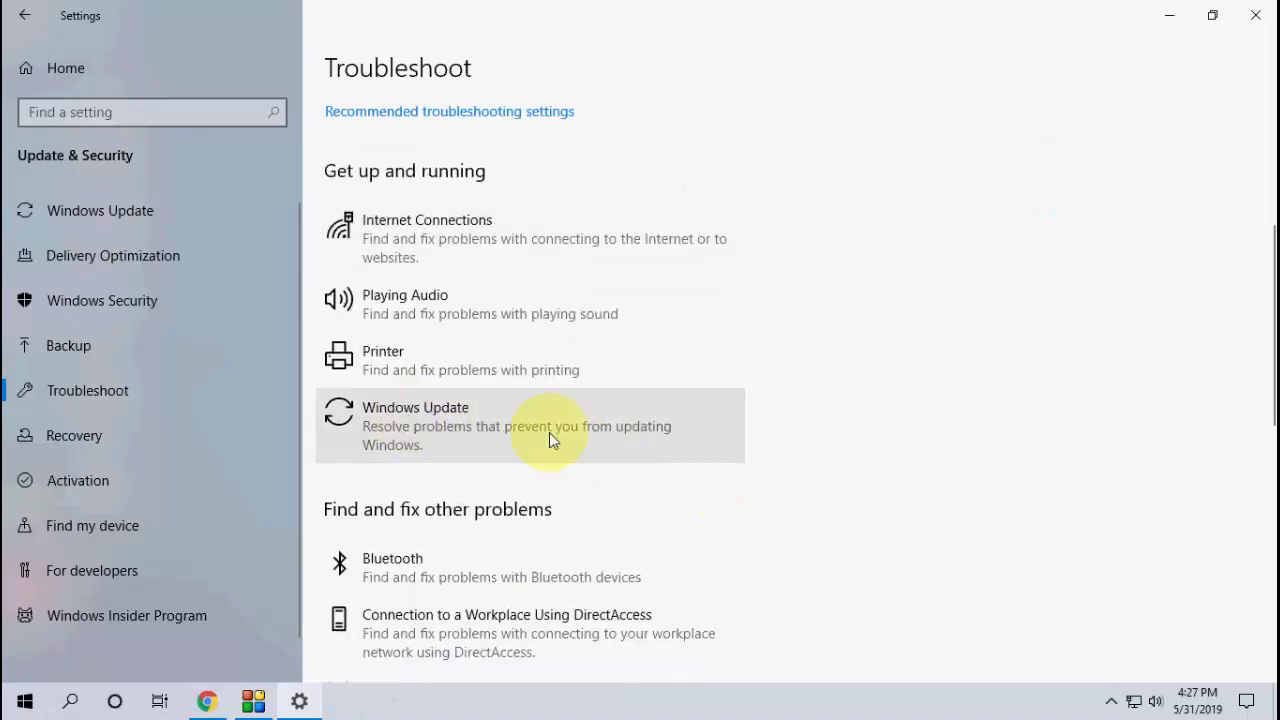
click(550, 425)
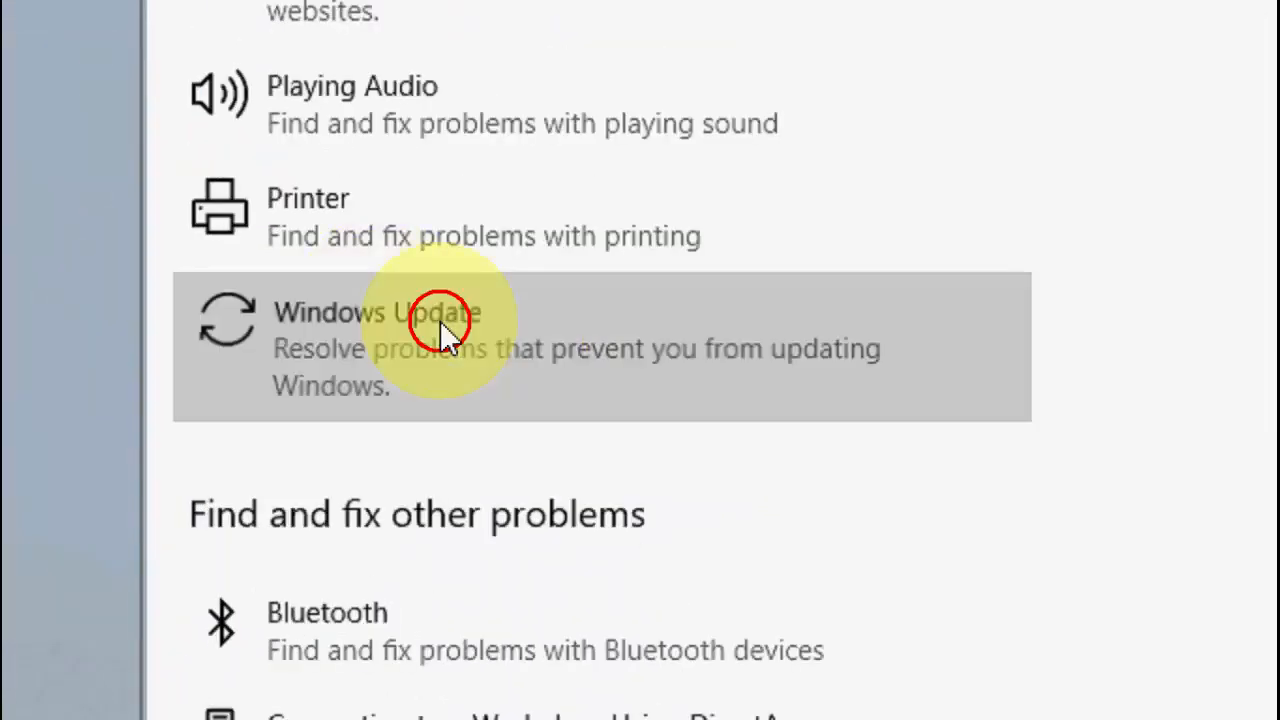
click(430, 320)
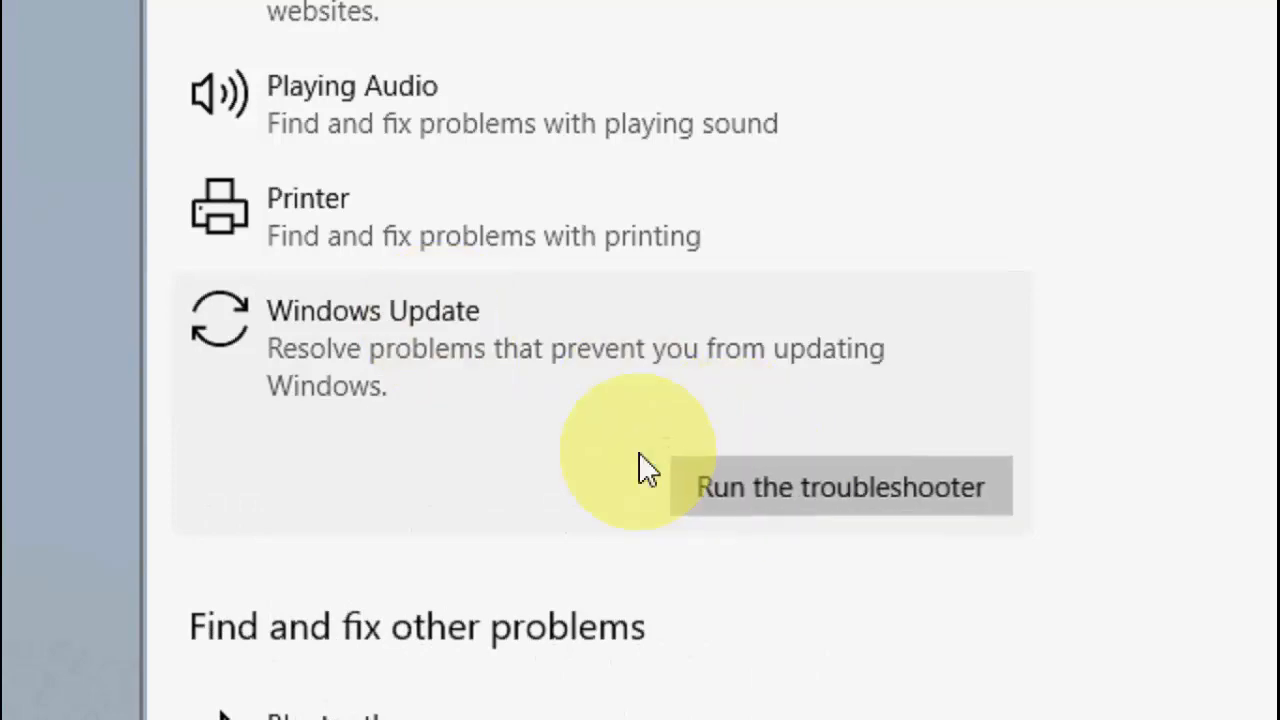
click(840, 487)
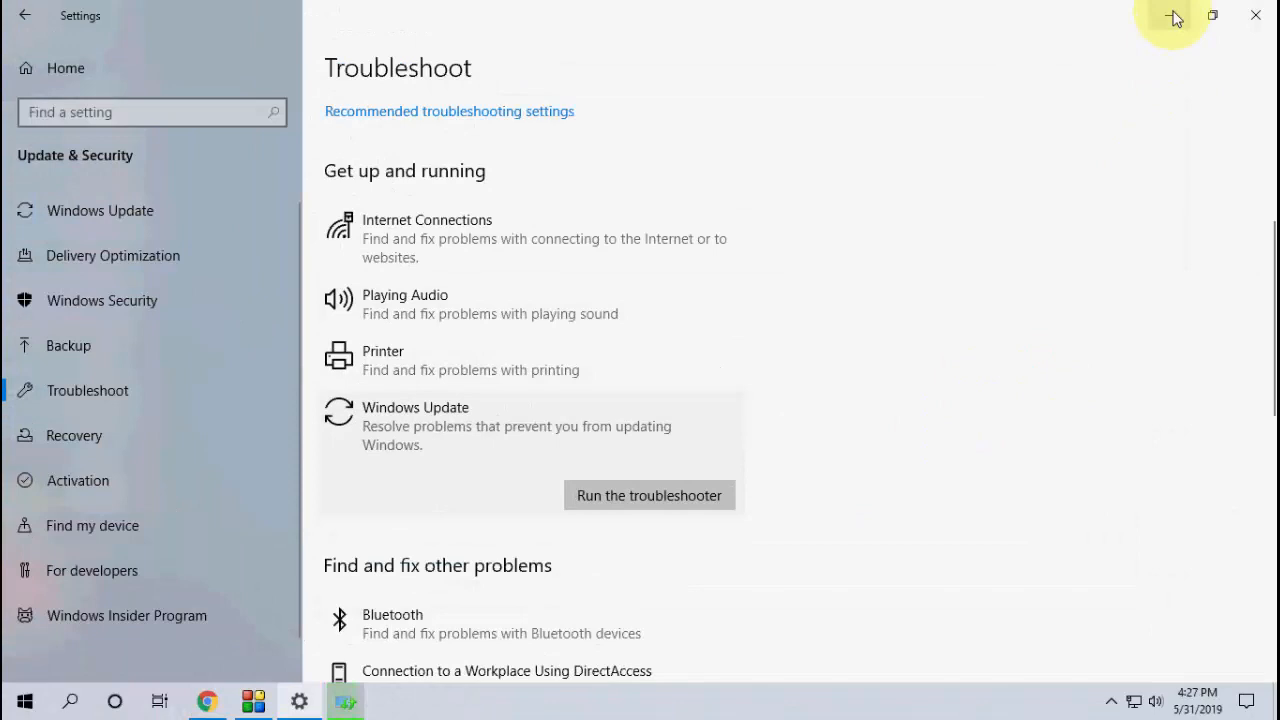
click(648, 495)
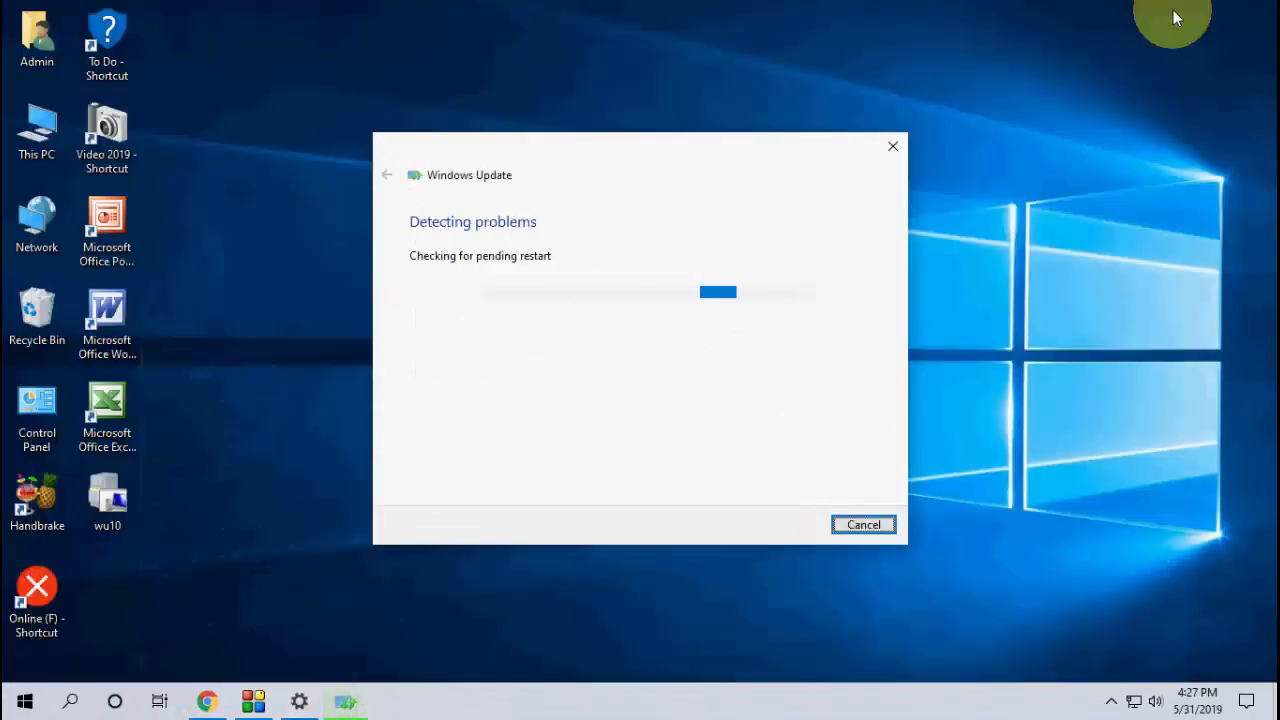